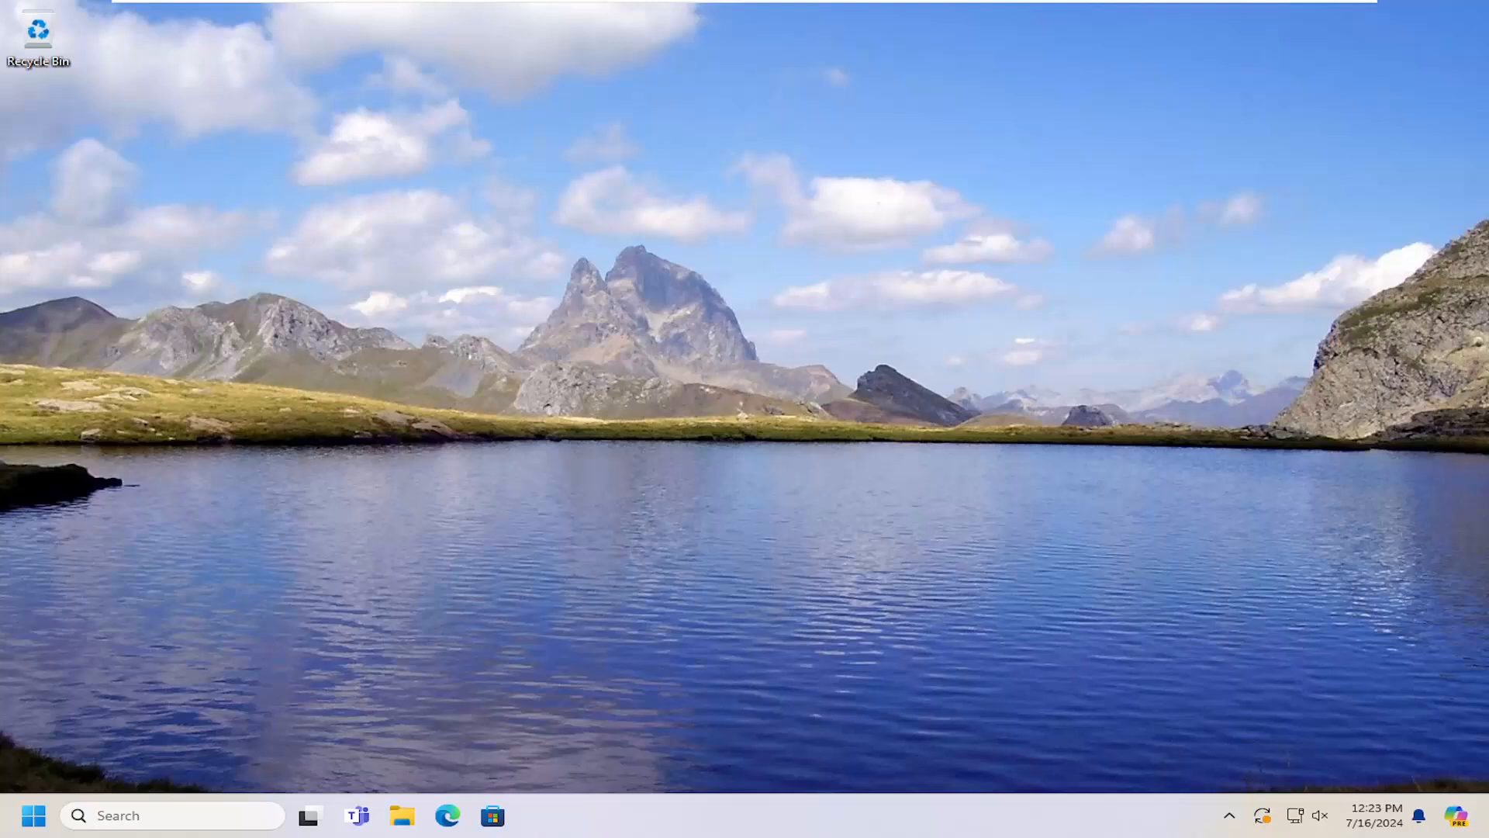
mouse_move(9, 829)
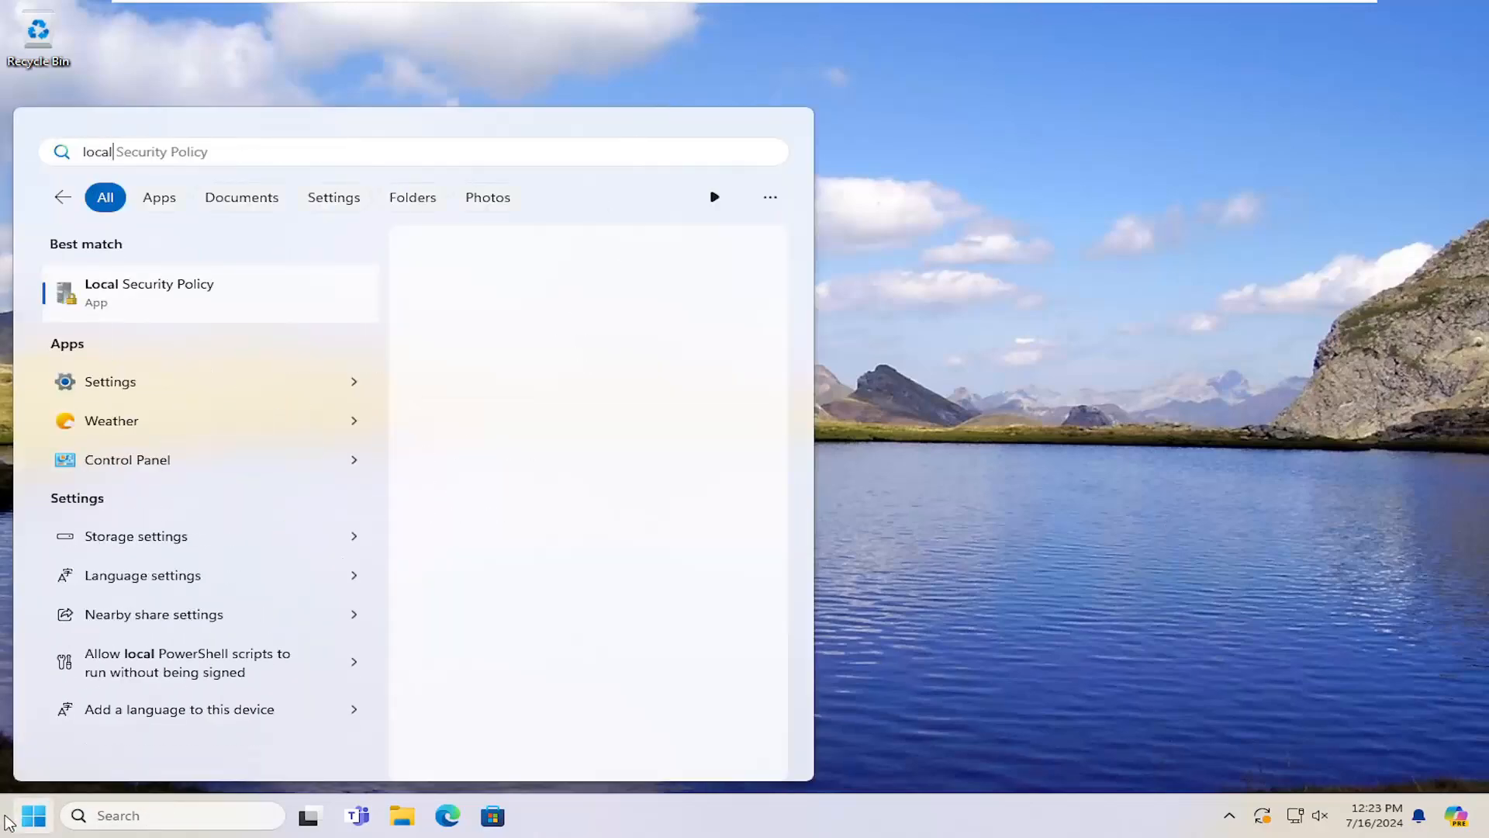
Step: Search Start for 'local group policy' to open the Local Group Policy Editor
text(local group poli)
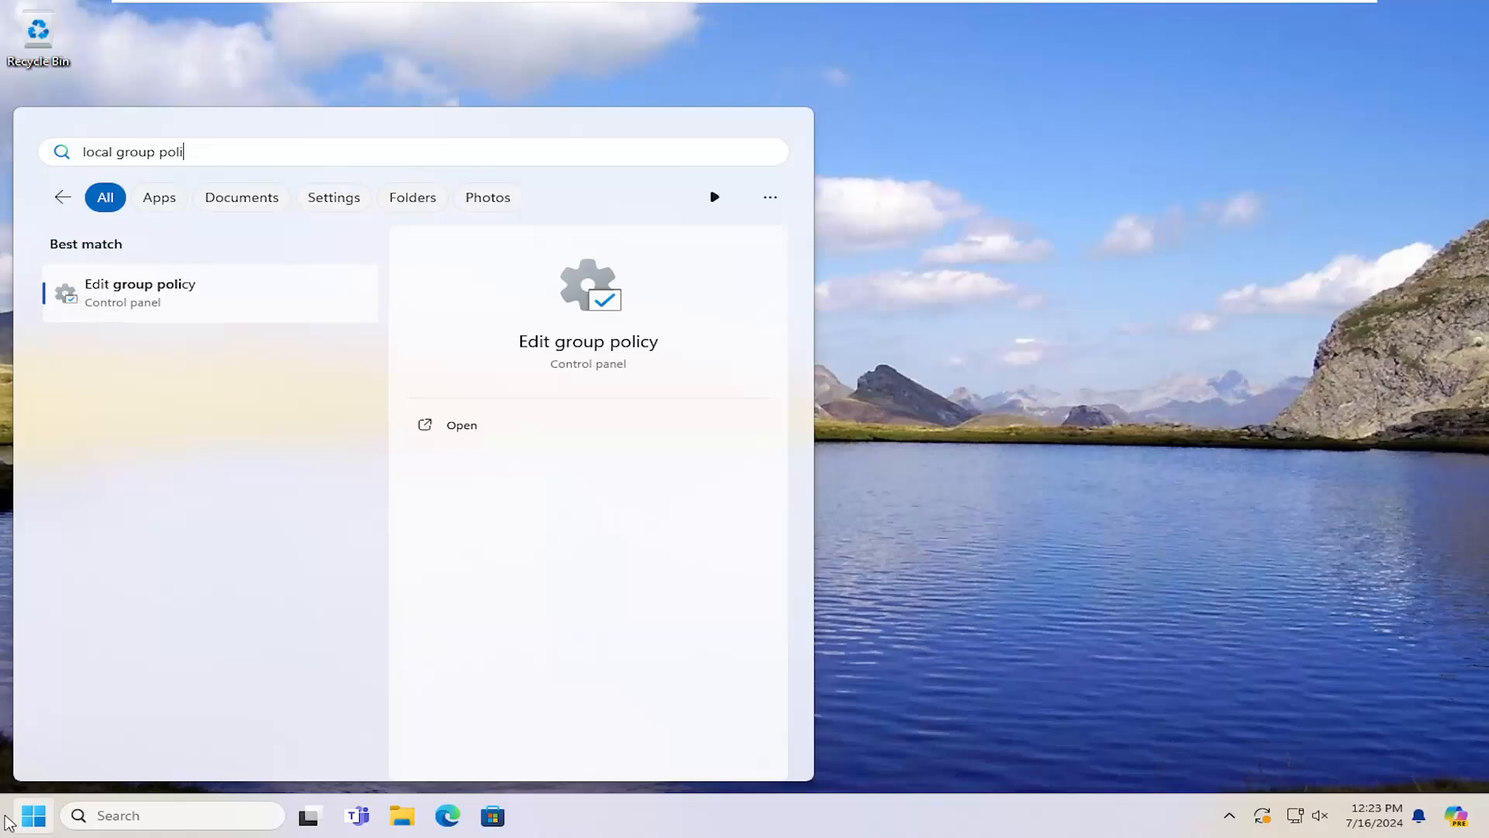
text(cy)
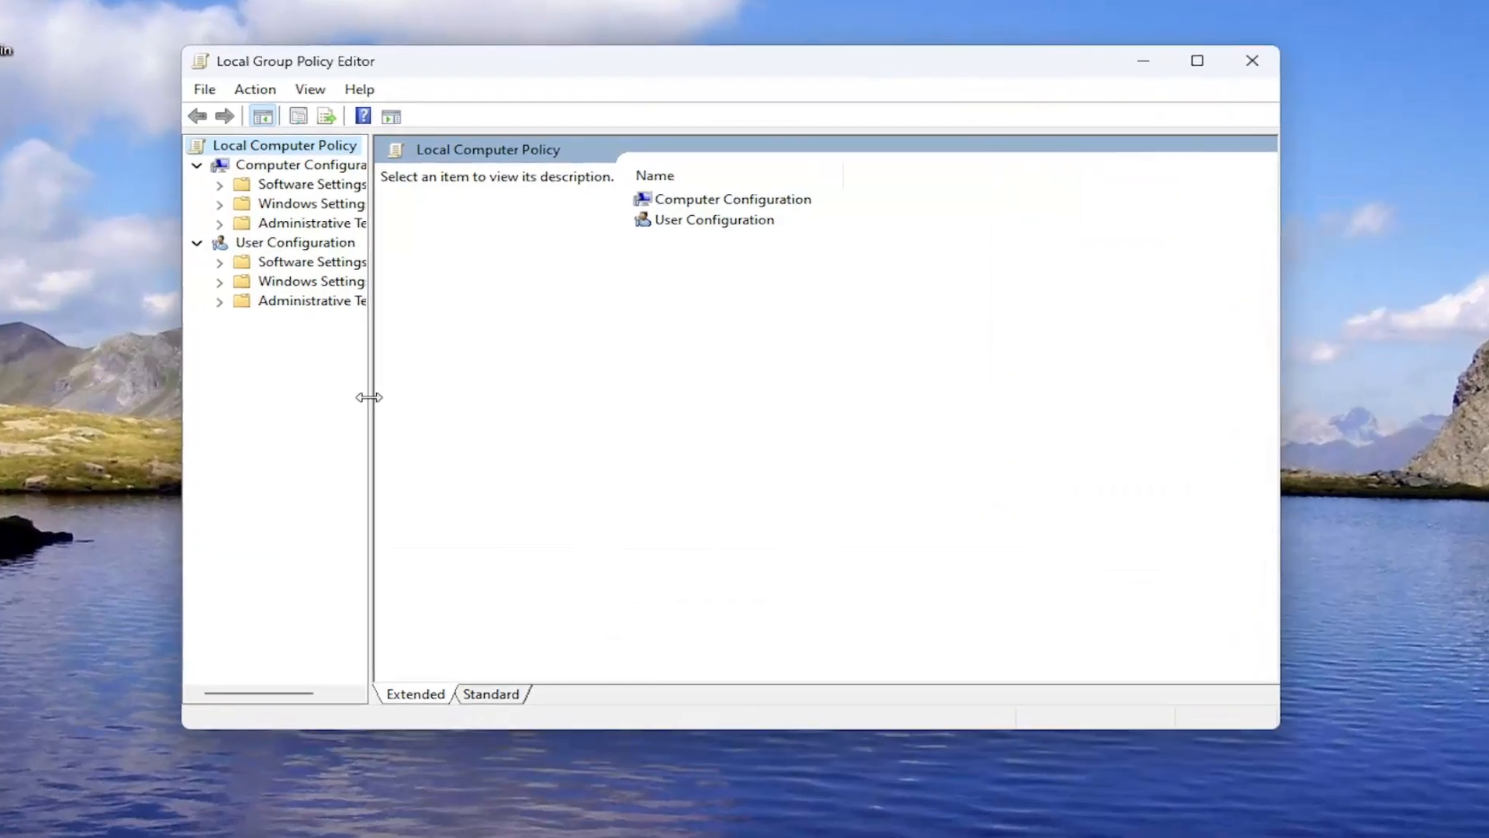
Step: Navigate User Configuration > Administrative Templates > Start Menu and Taskbar and select 'Remove the battery meter'
click(220, 223)
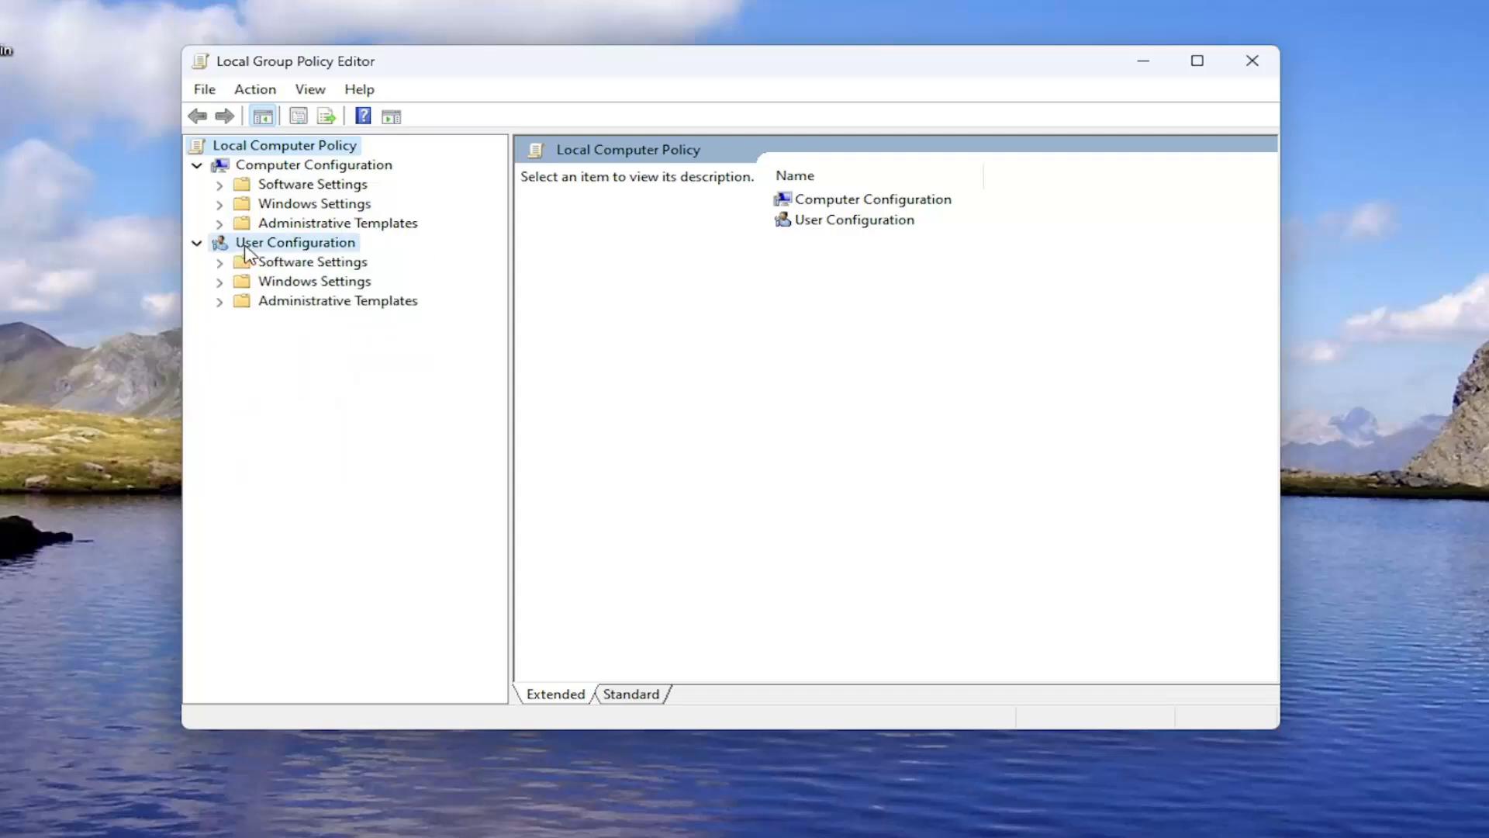
click(295, 243)
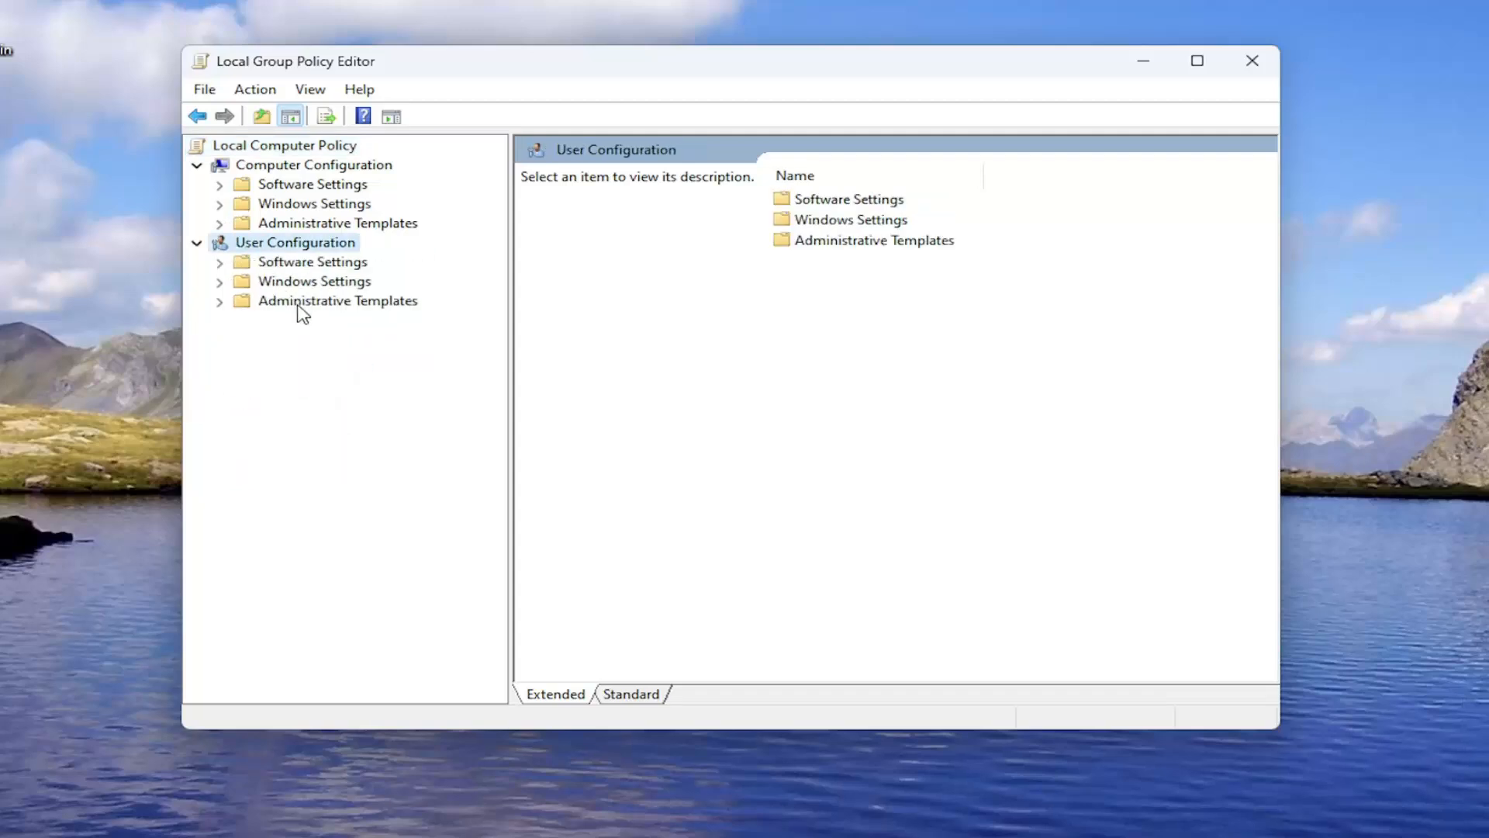
click(336, 300)
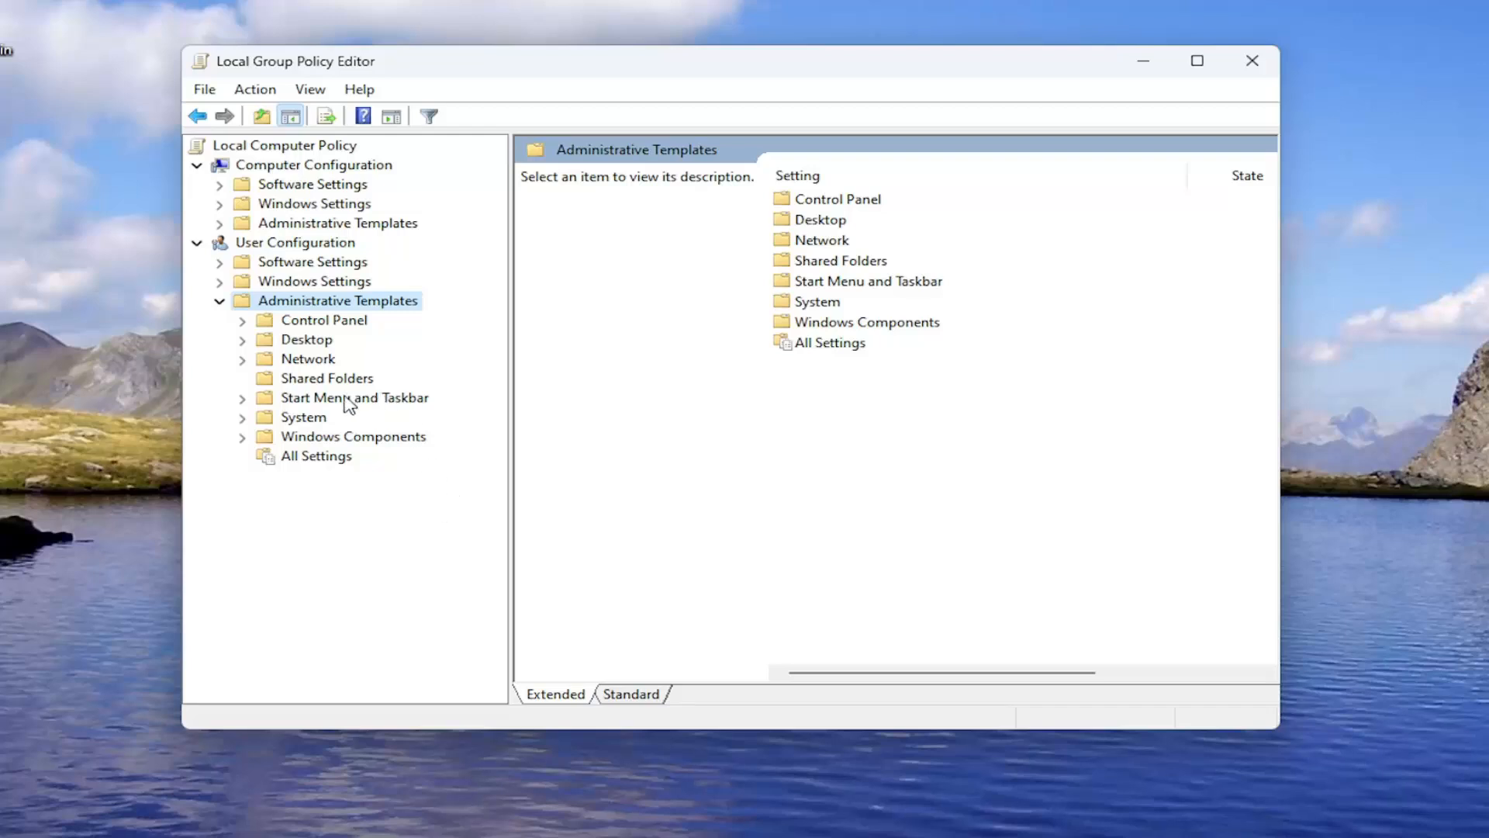
click(354, 397)
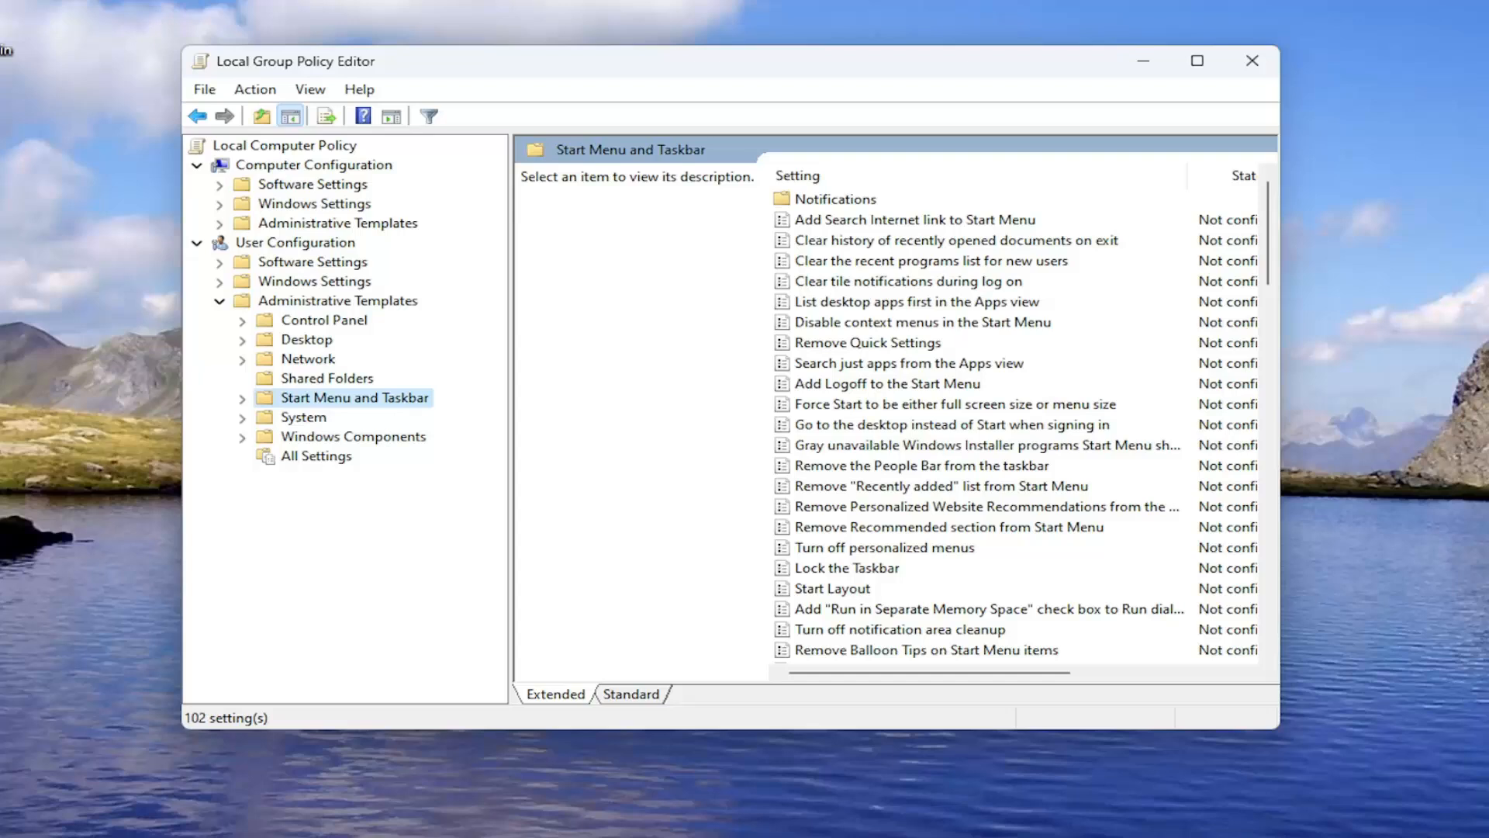
mouse_move(1001, 467)
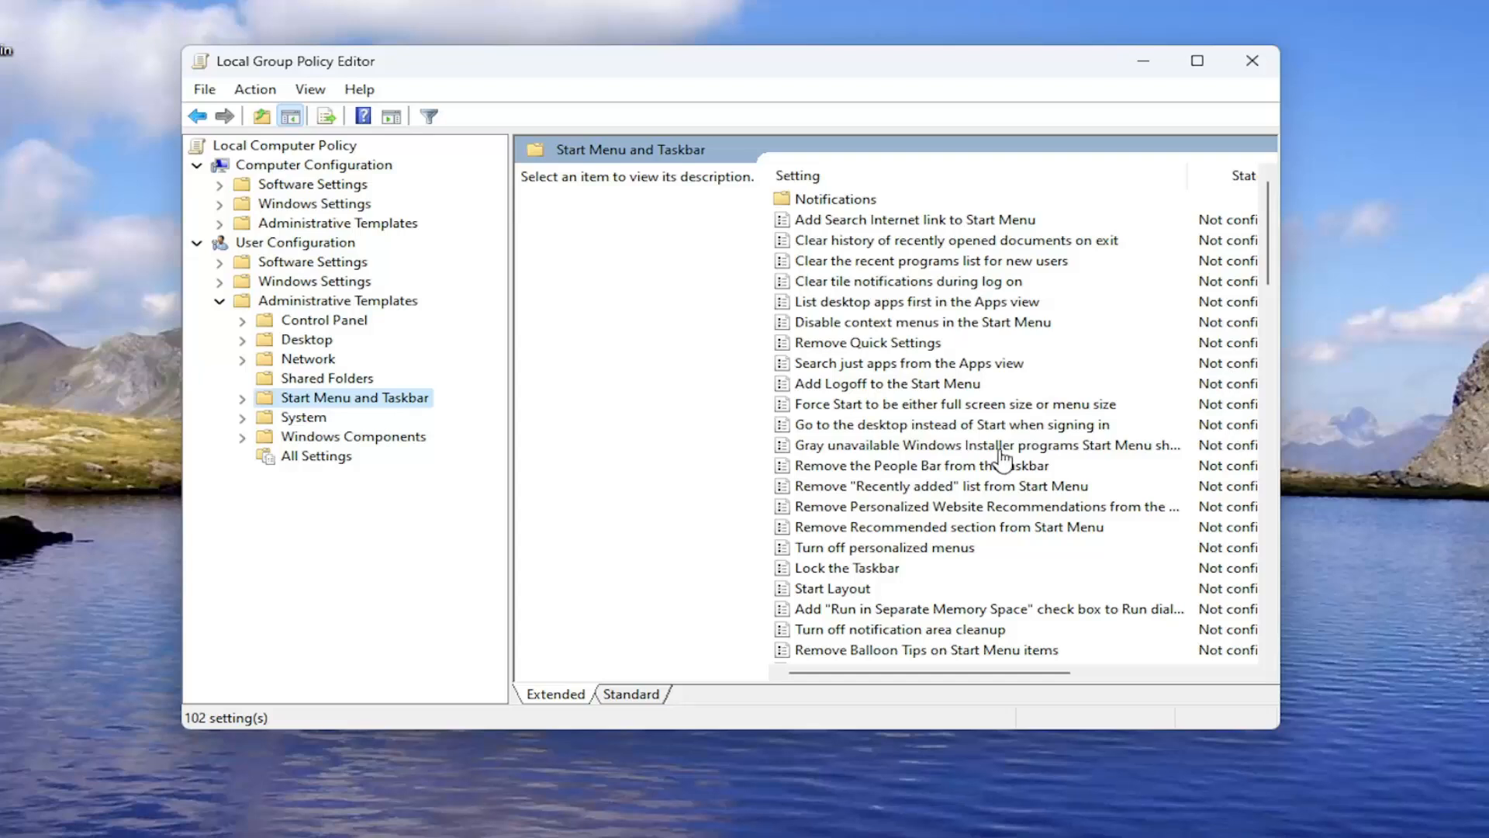
mouse_move(1028, 510)
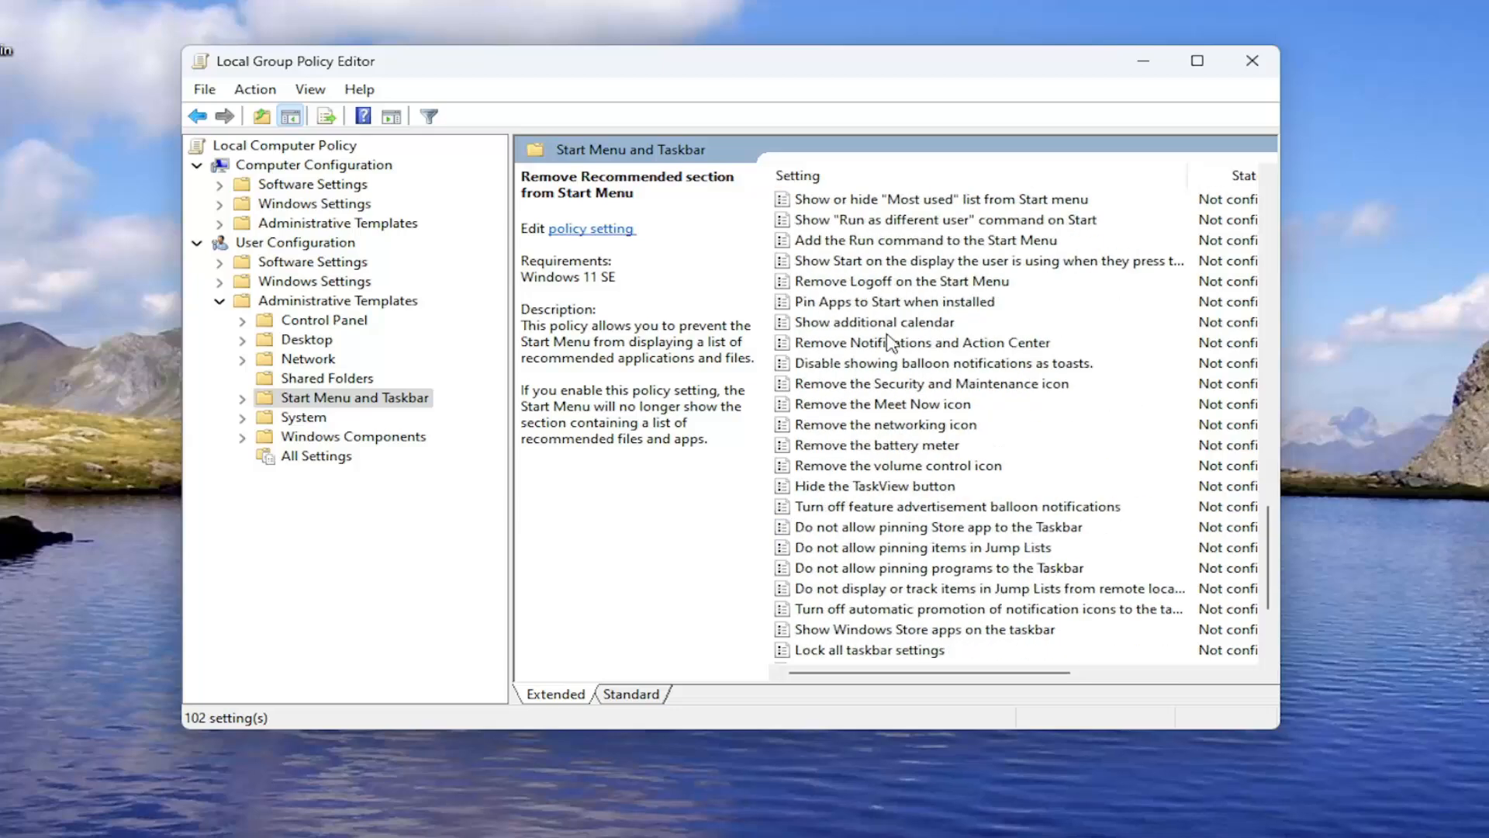
click(878, 446)
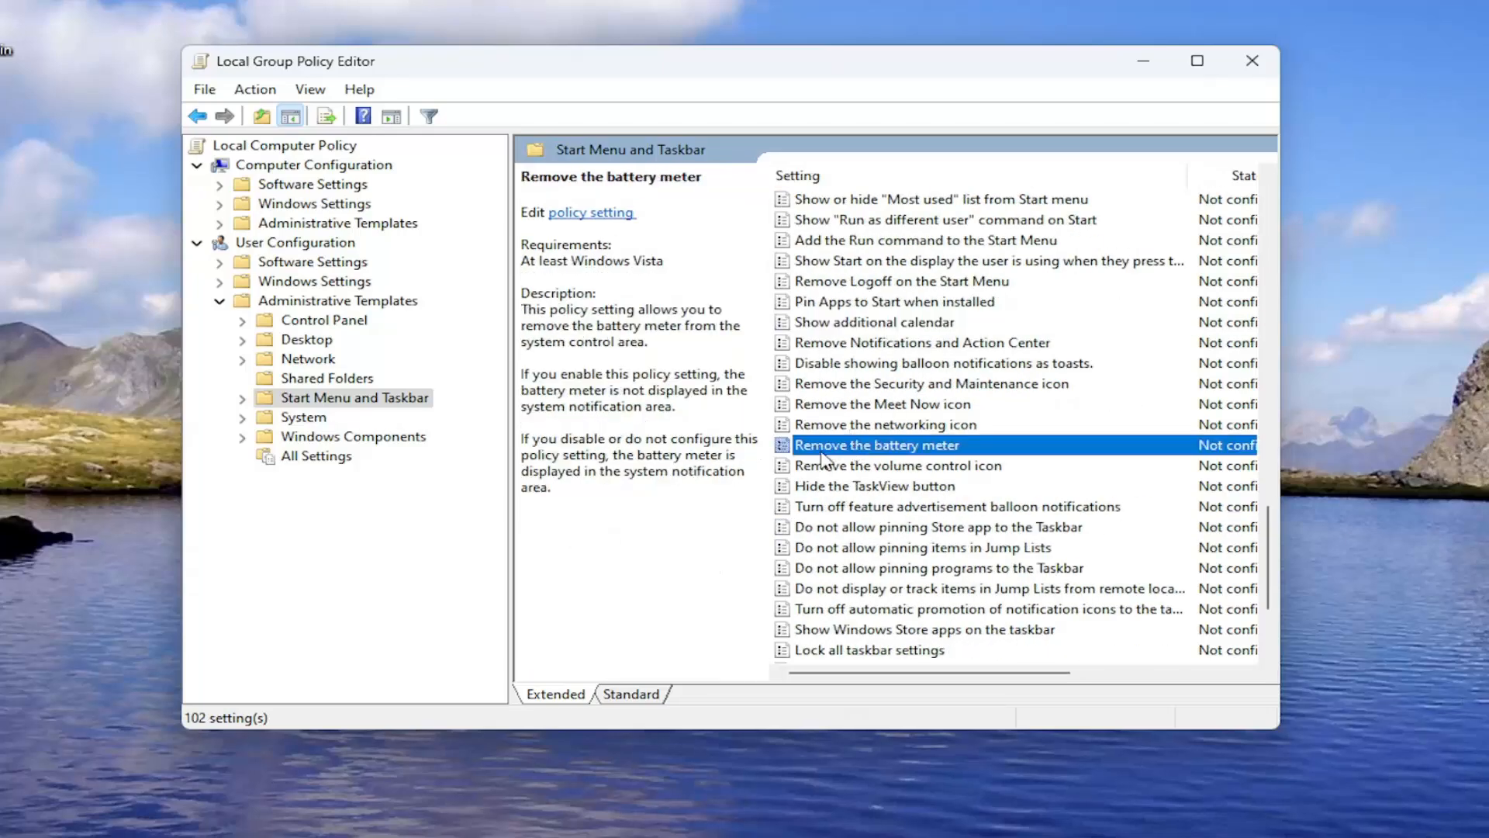
mouse_move(912, 451)
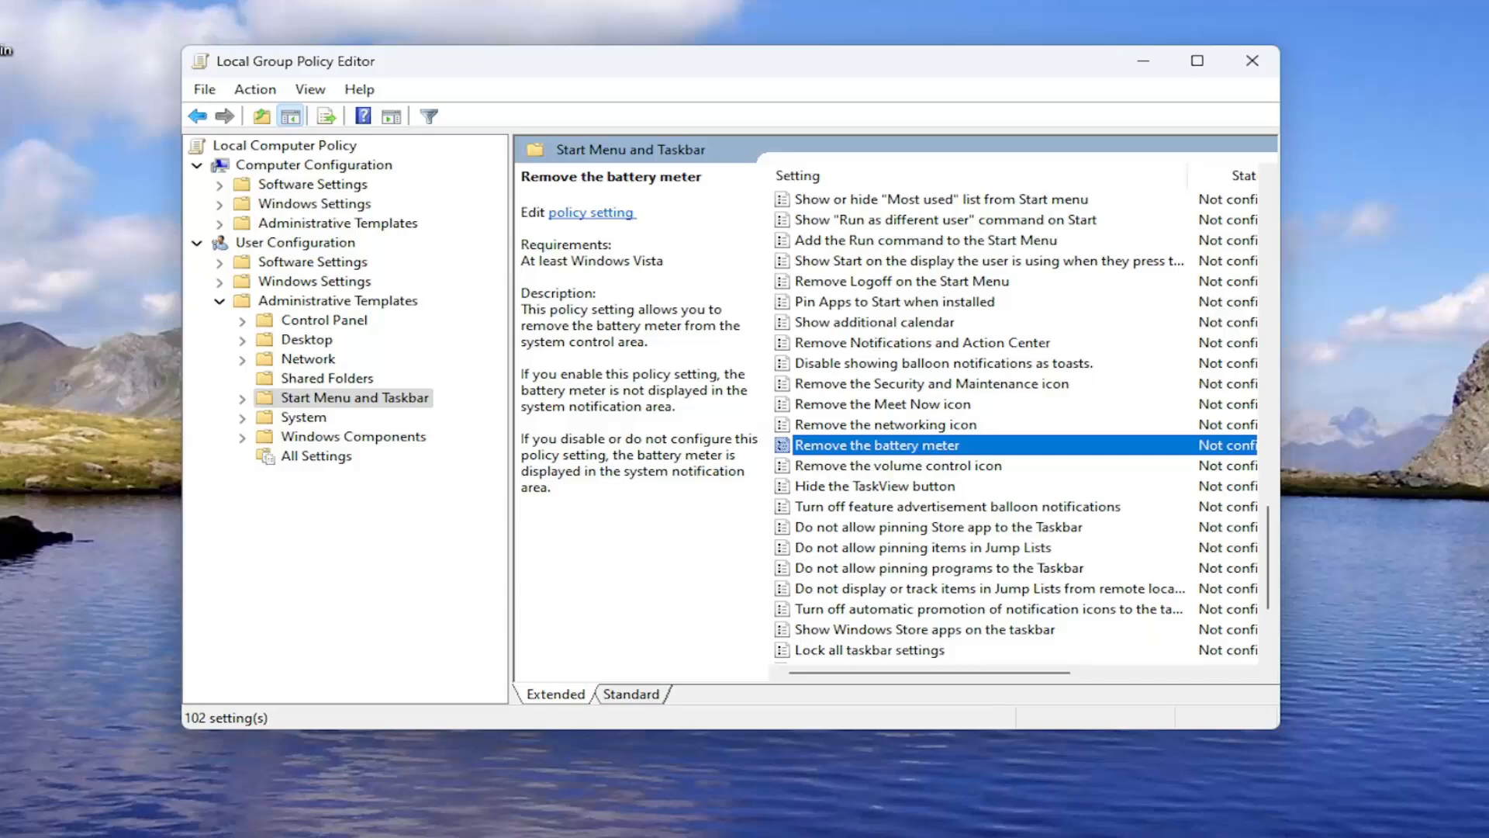
Step: Open the 'Remove the battery meter' policy and choose Disabled
double_click(877, 445)
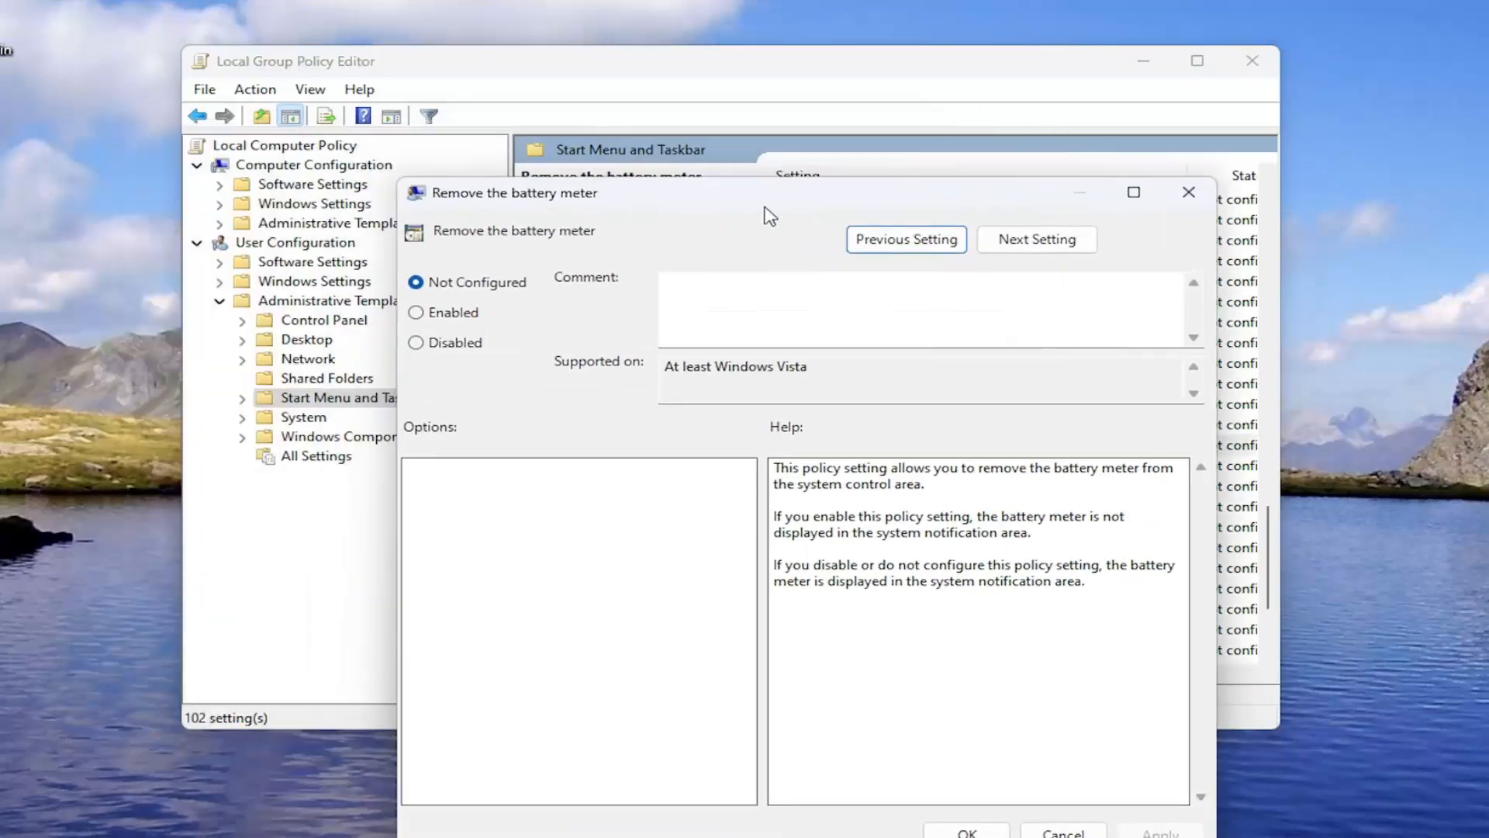
click(415, 273)
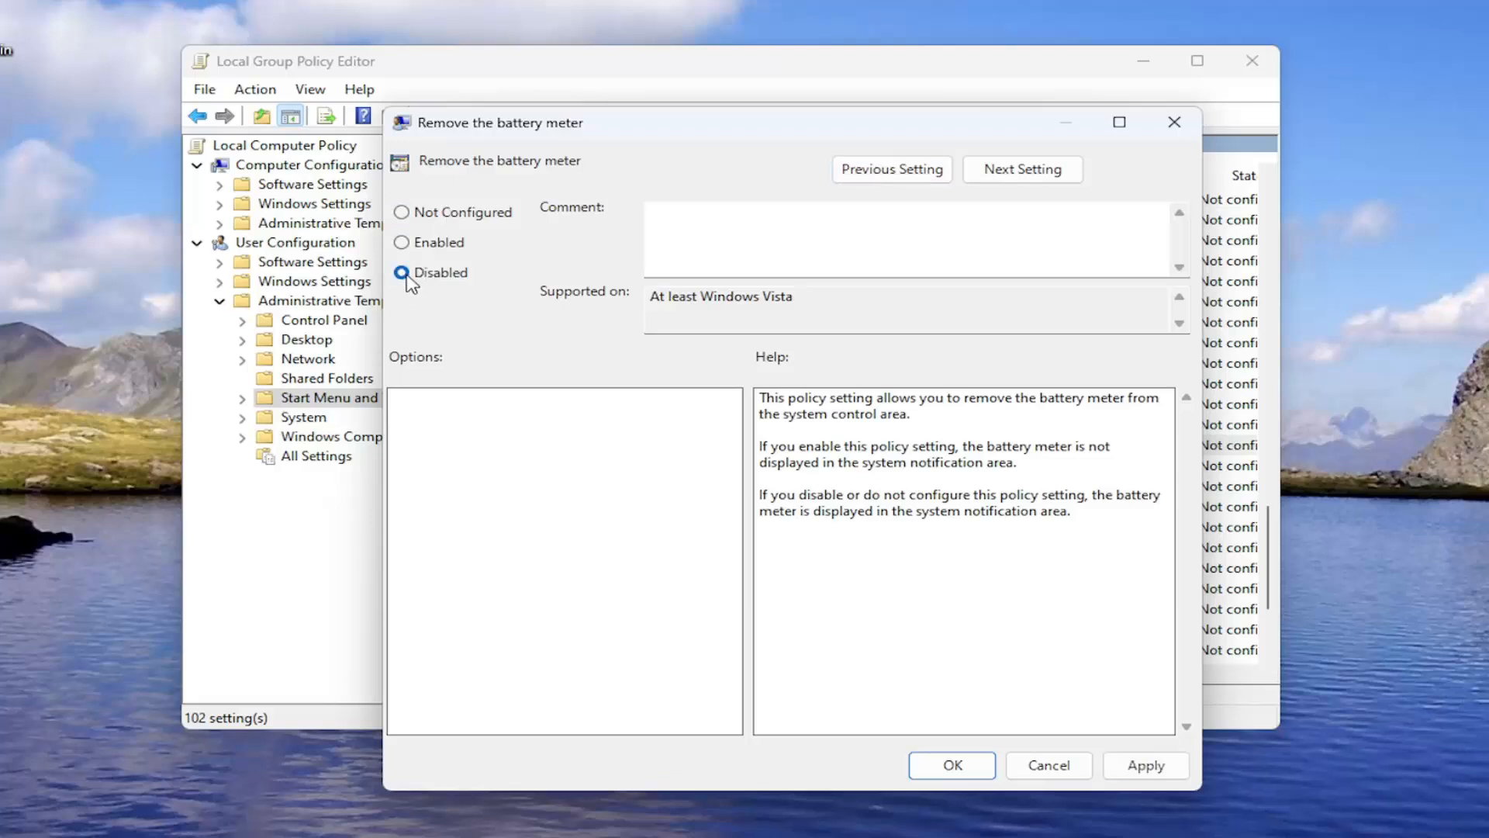
mouse_move(618, 135)
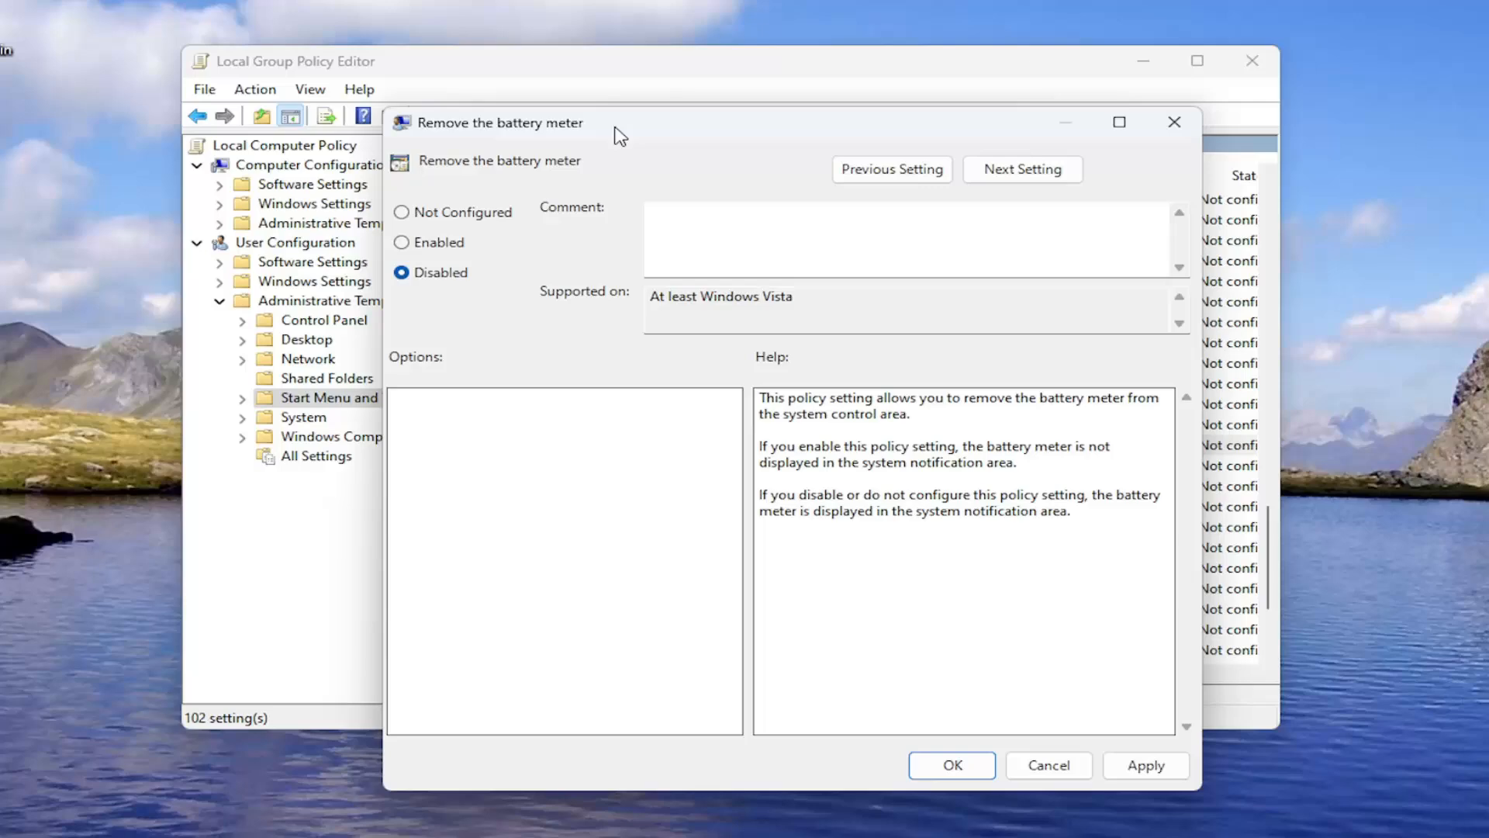
mouse_move(1157, 791)
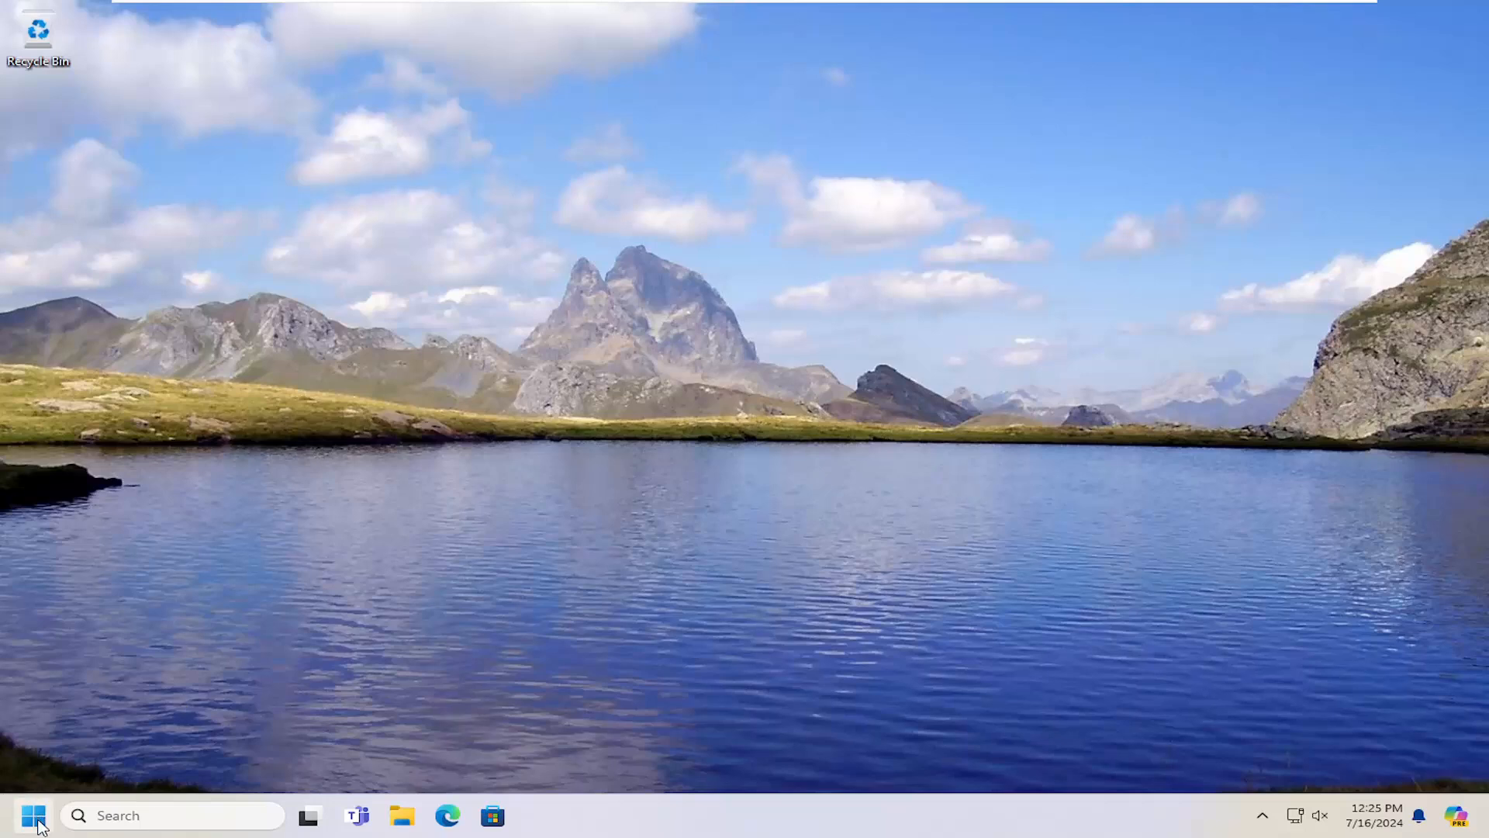
Step: Search Start for 'settings' and launch the Settings app
text(services)
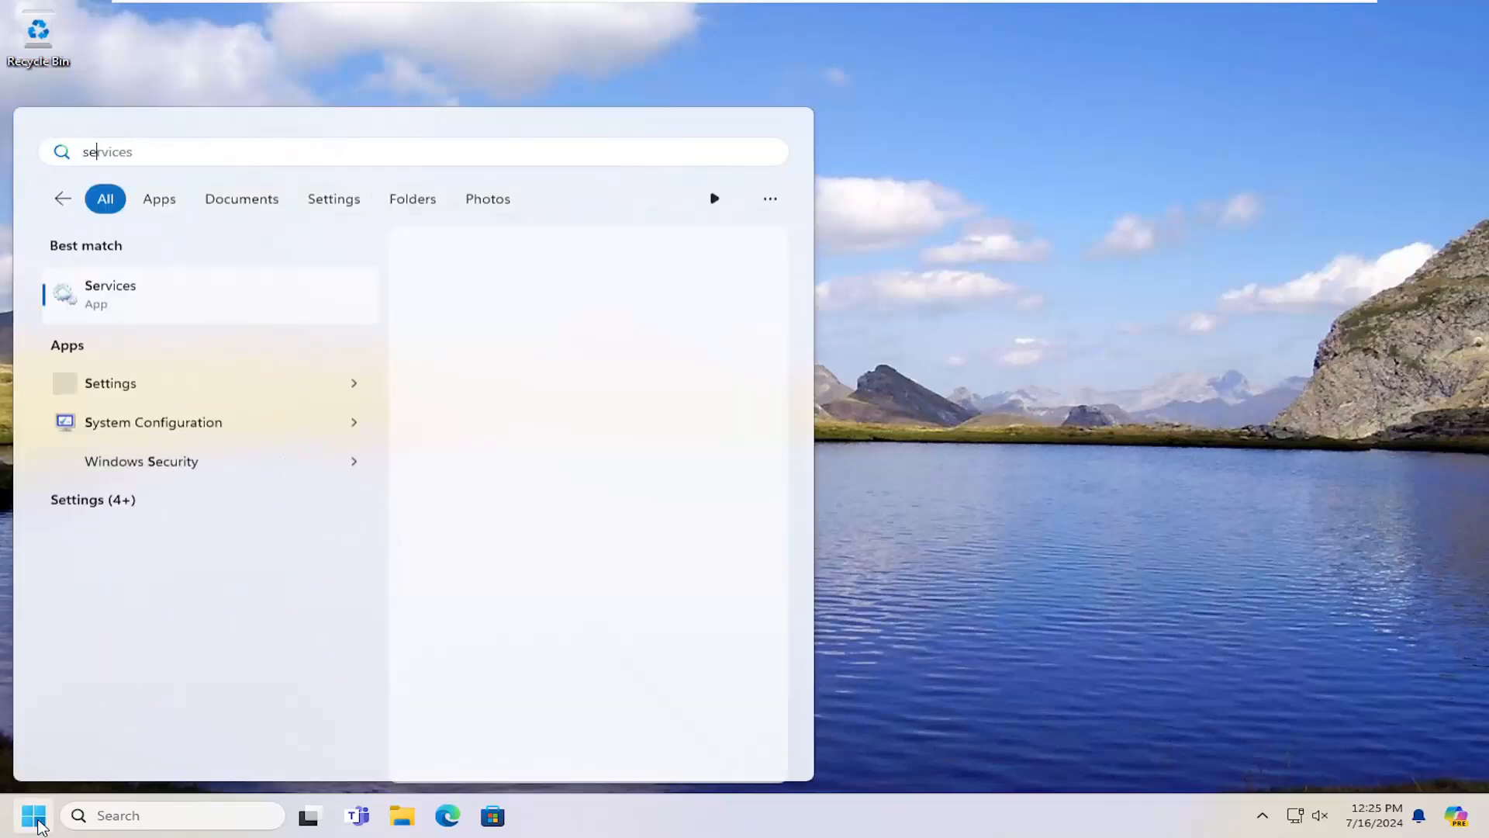
text(settings)
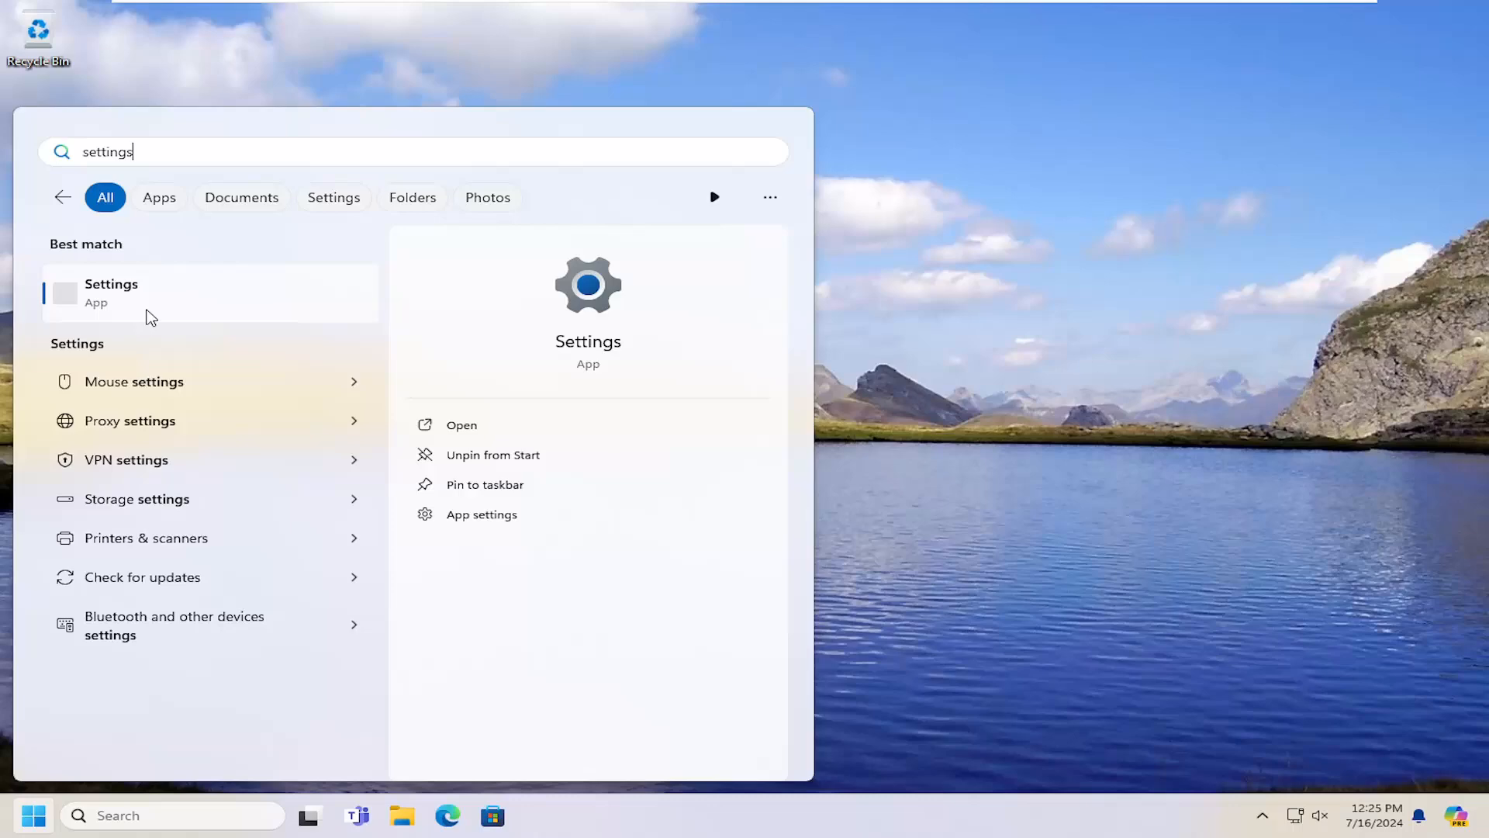
click(111, 294)
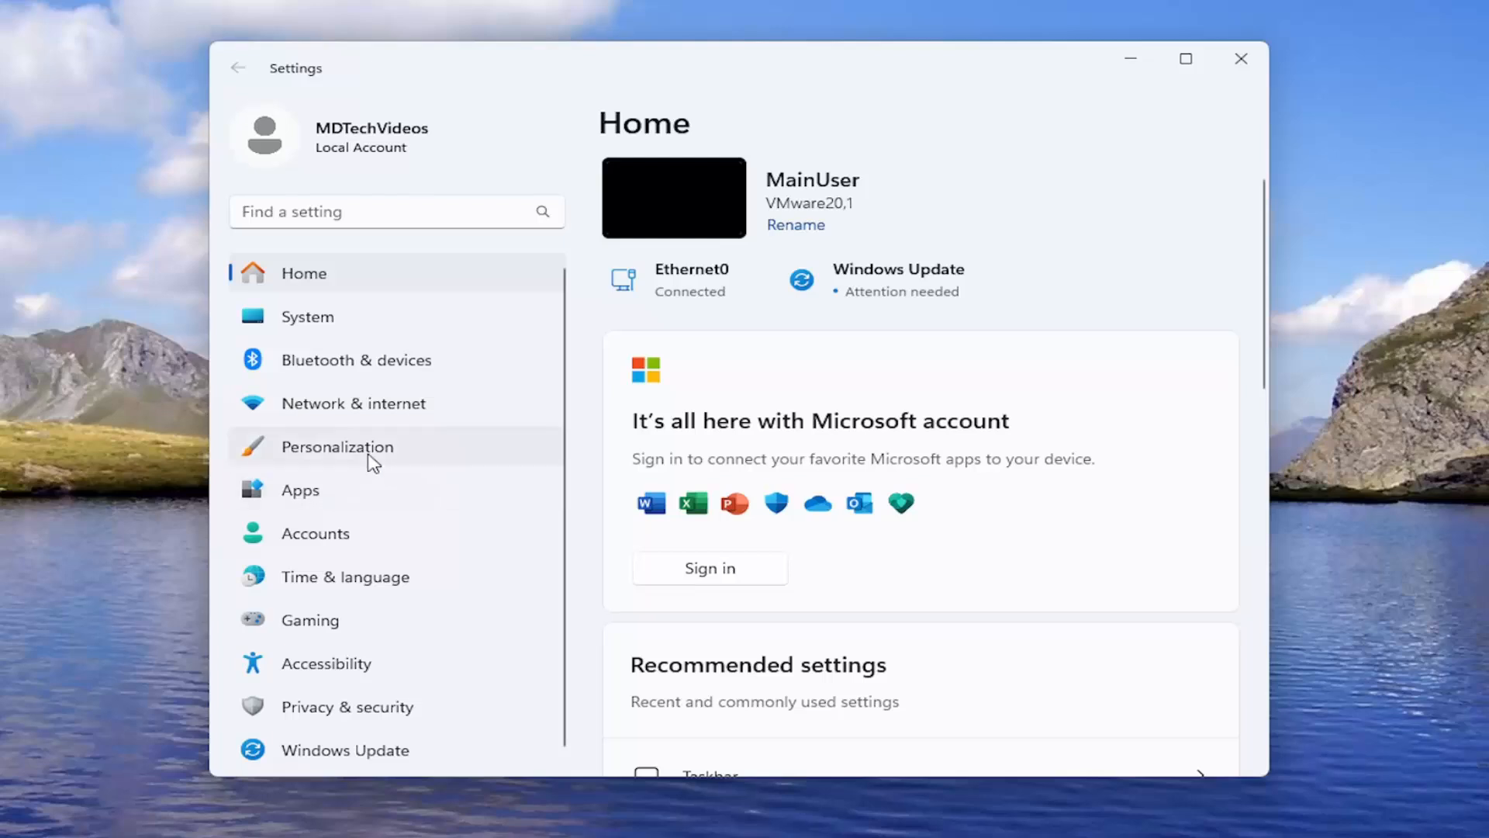
Step: Go to Personalization and scroll down to the Taskbar options
click(336, 446)
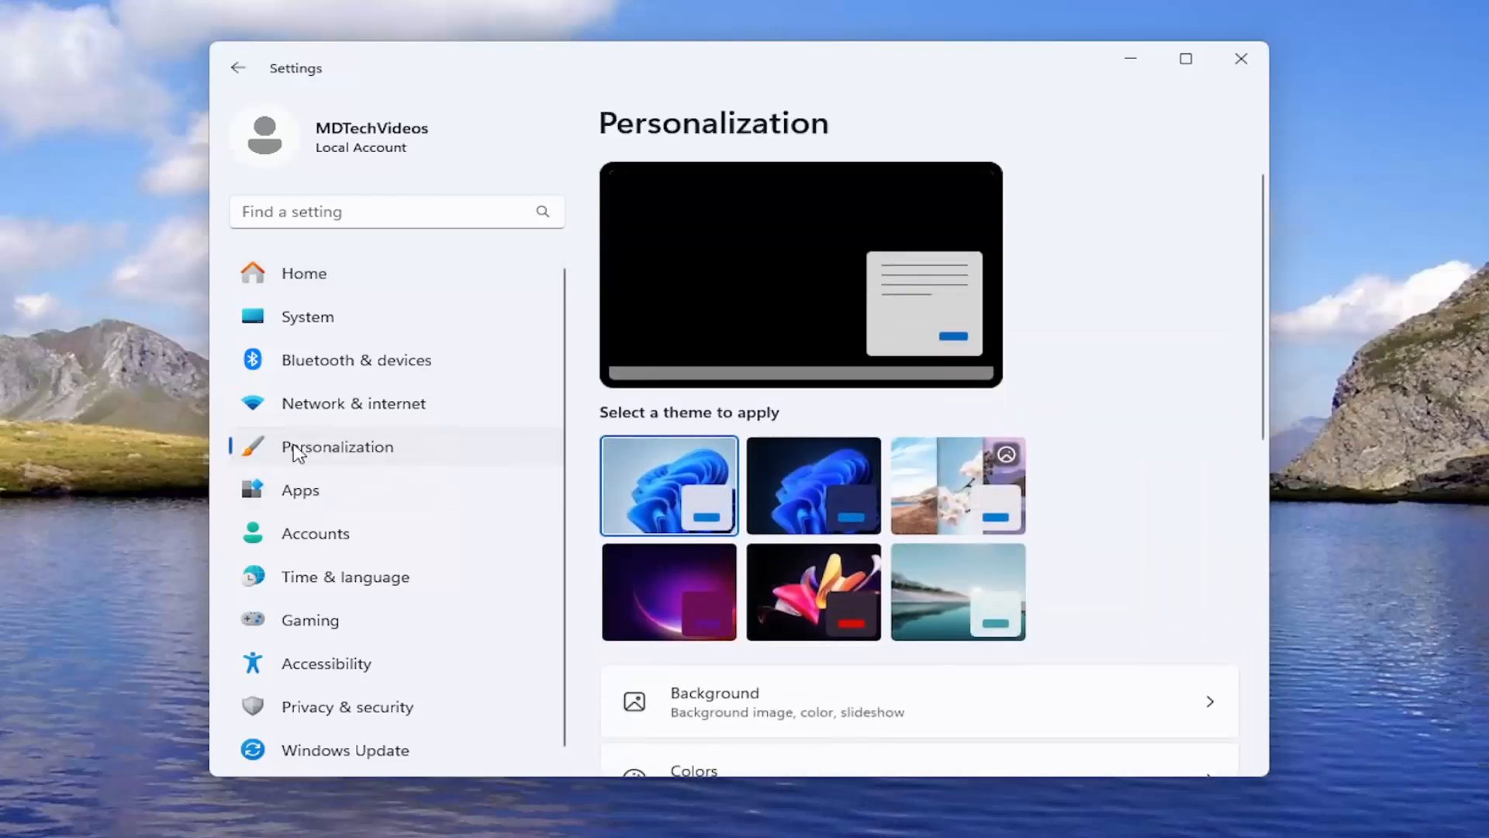
scroll(down, 3)
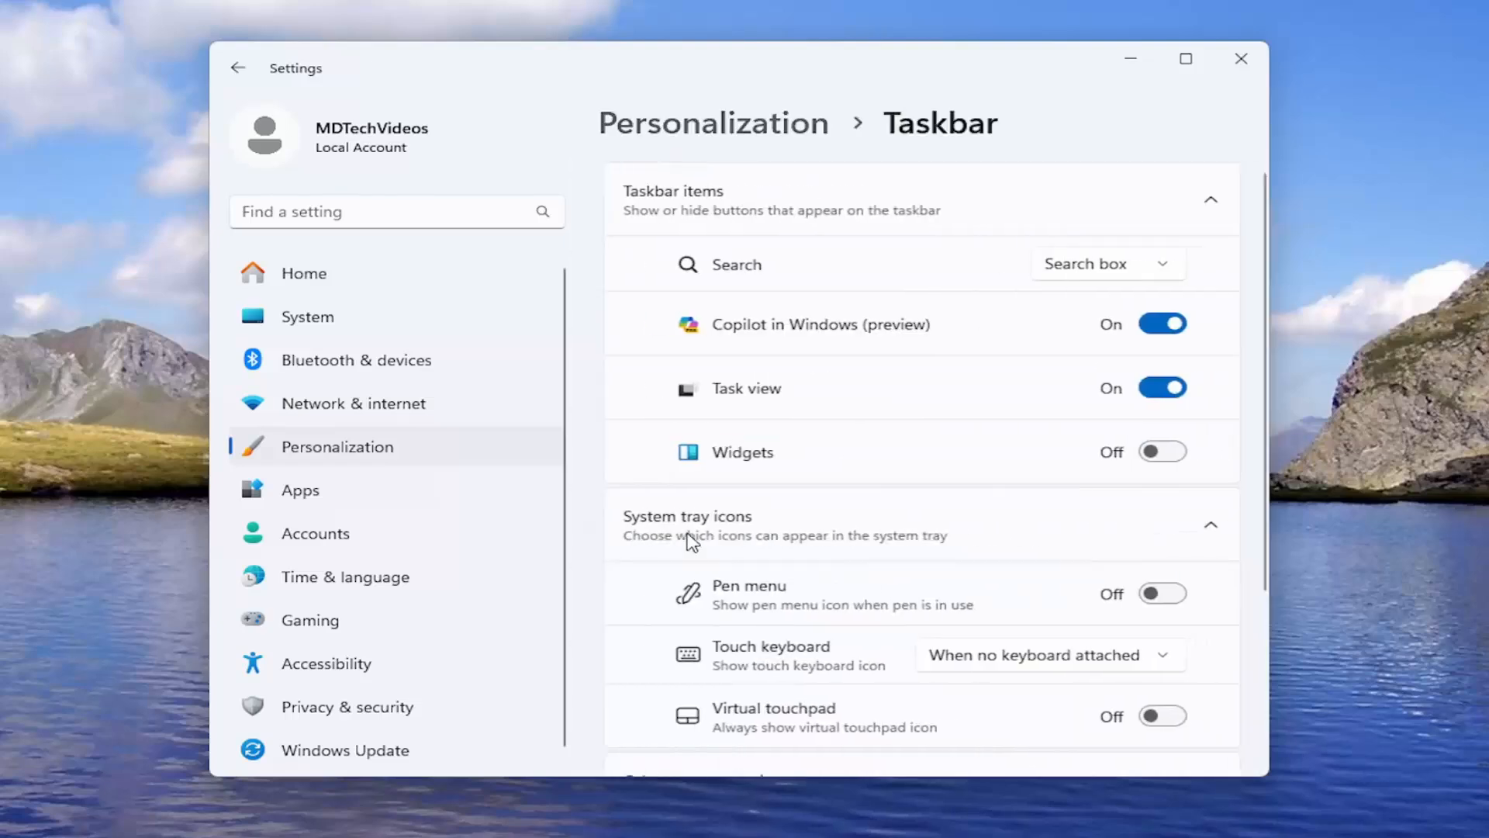
Step: Scroll through the System tray and Other system tray icons, then close Settings
scroll(down, 3)
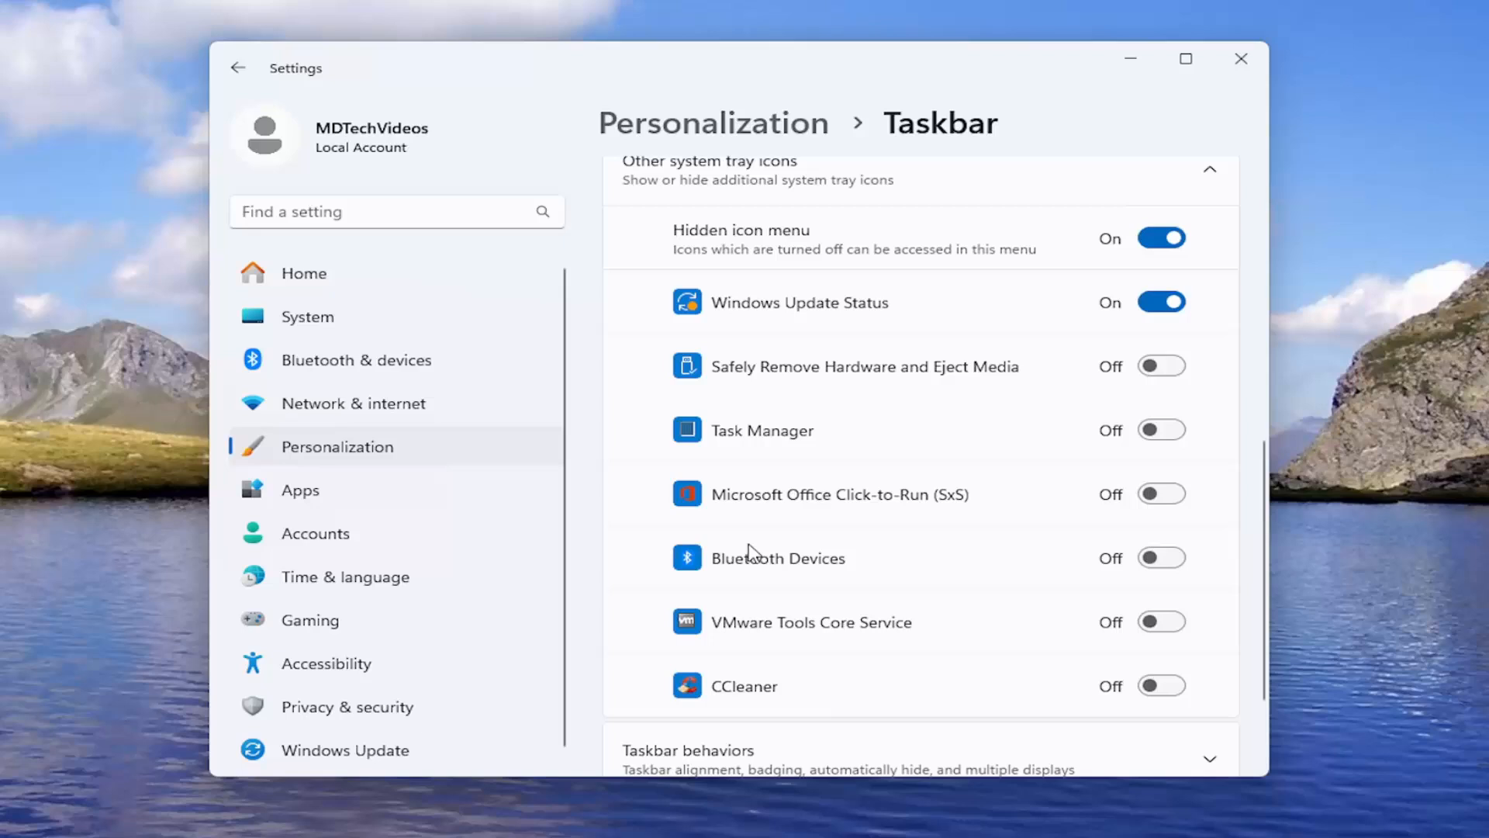
mouse_move(1080, 689)
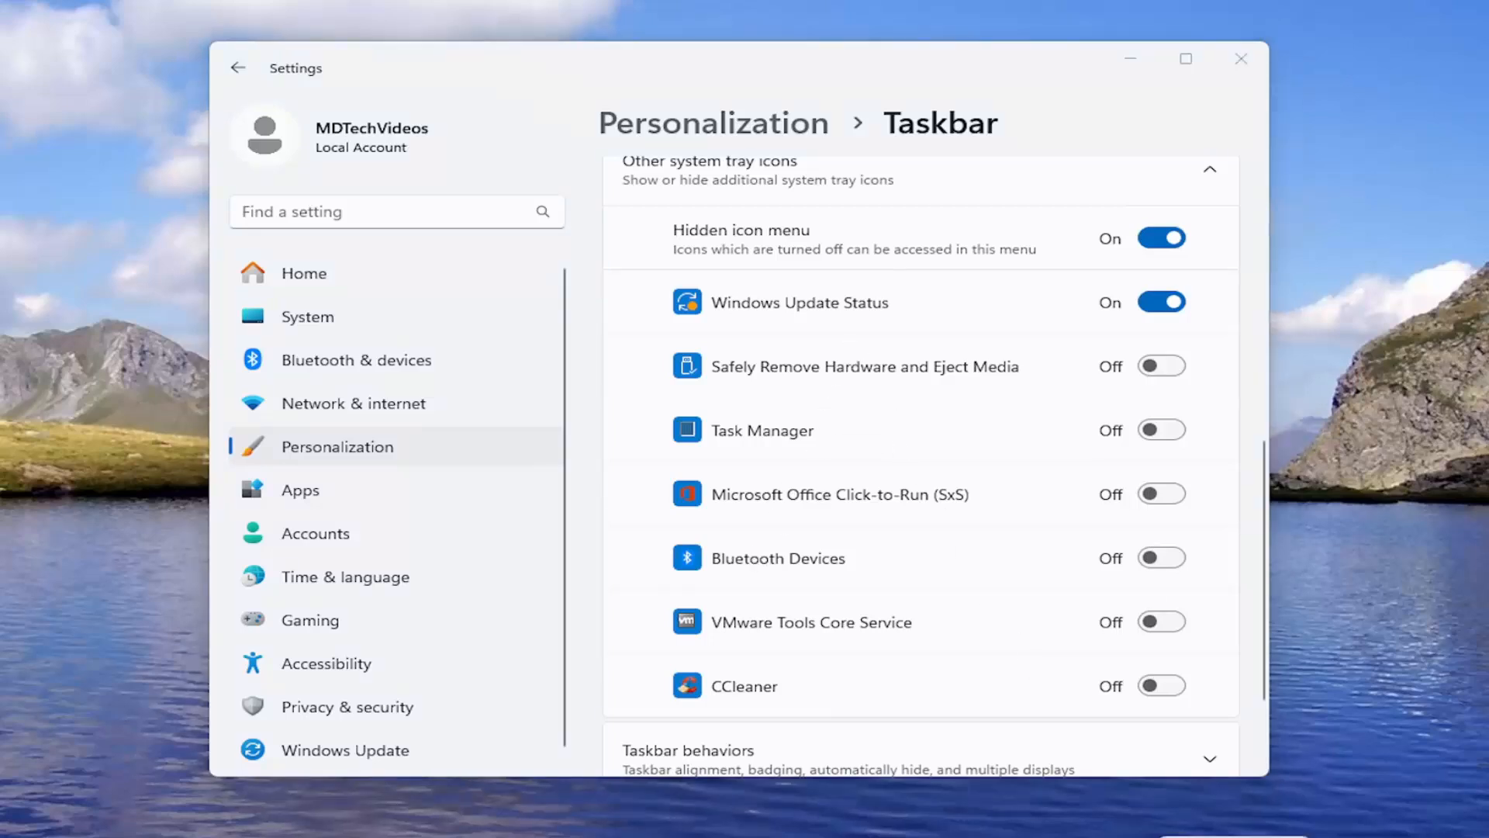
mouse_move(1119, 520)
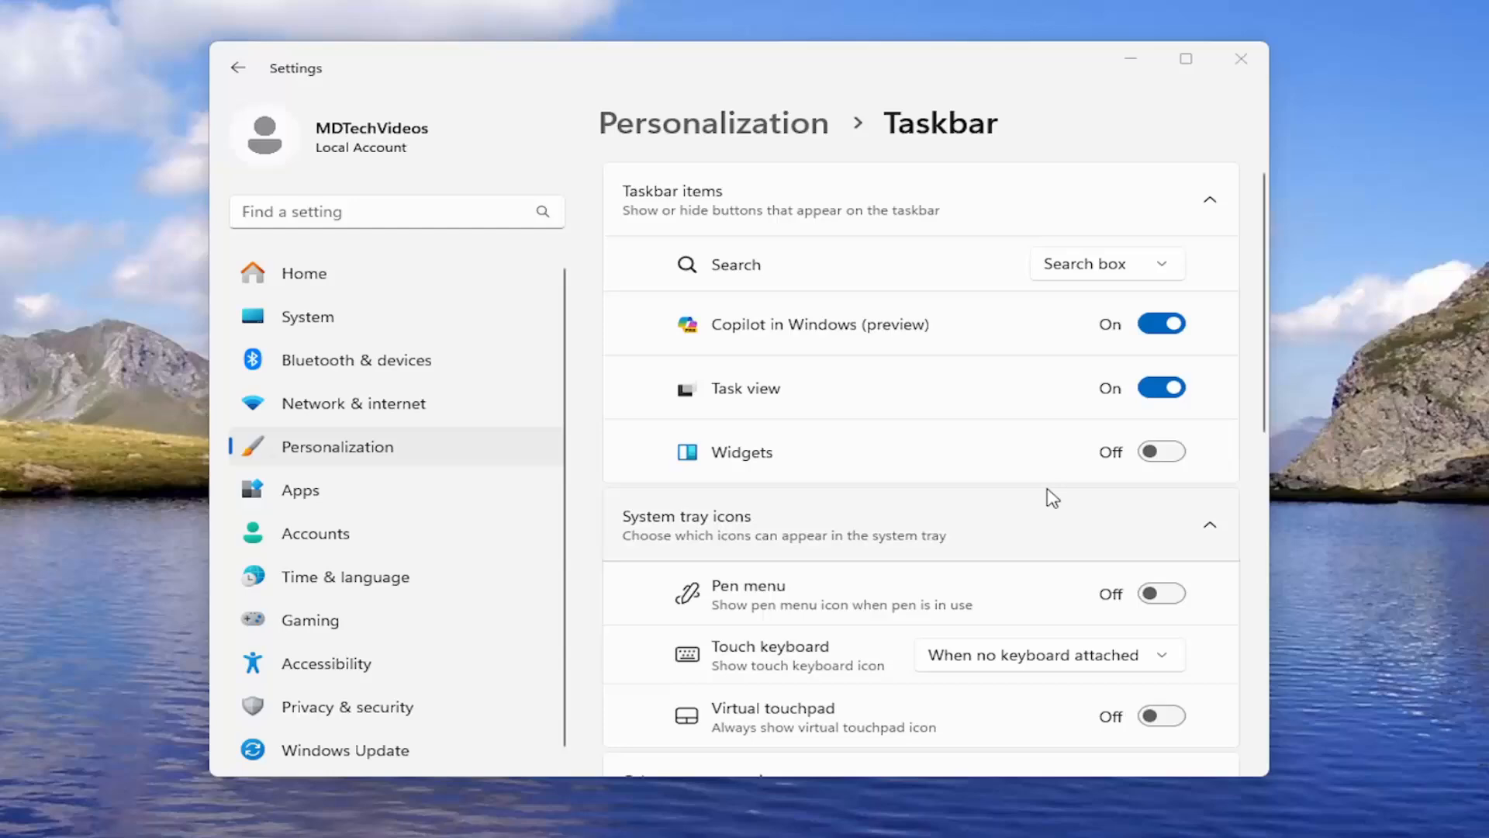
scroll(down, 3)
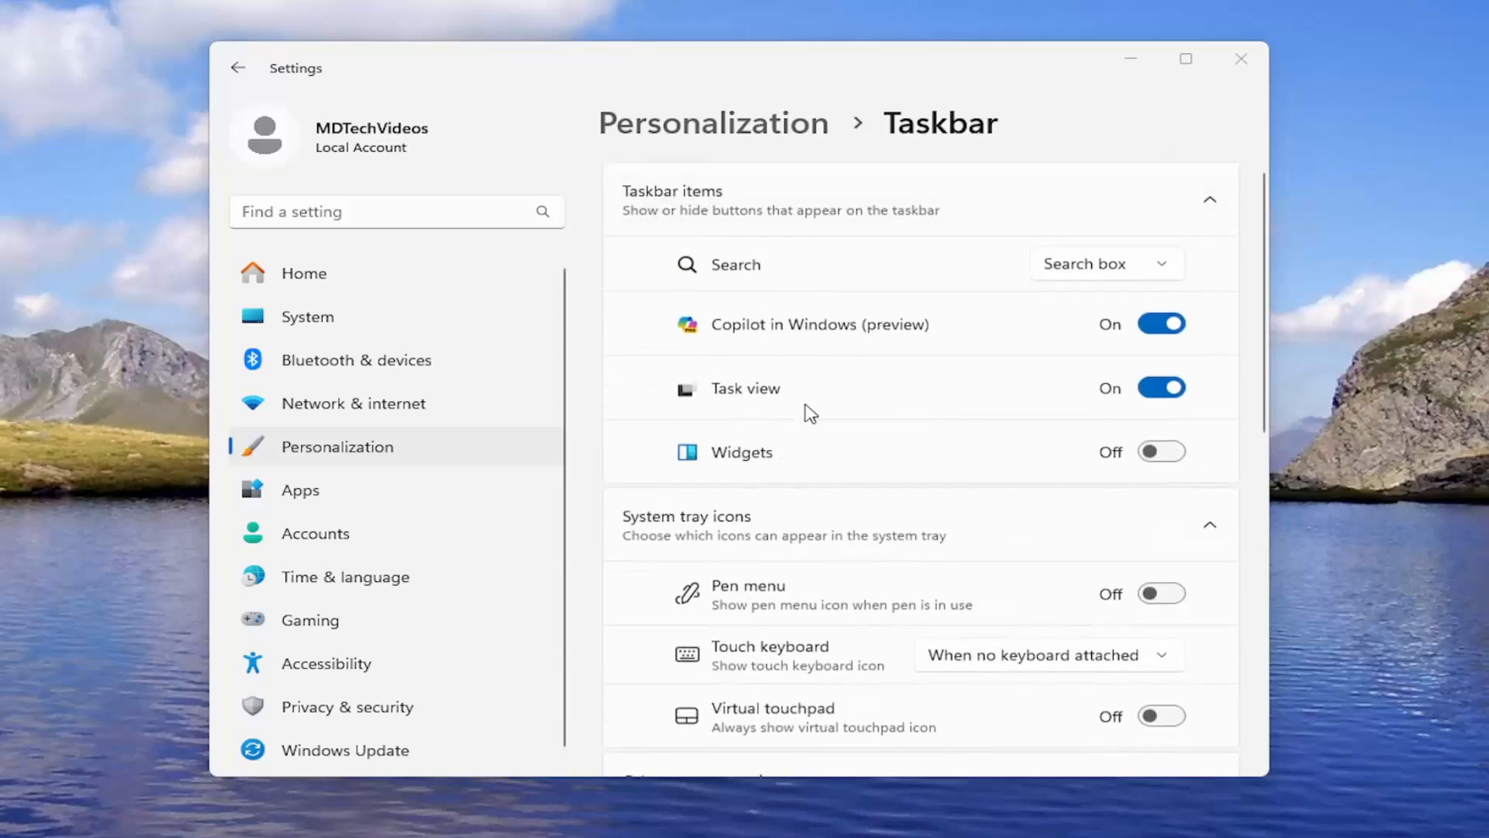
scroll(down, 3)
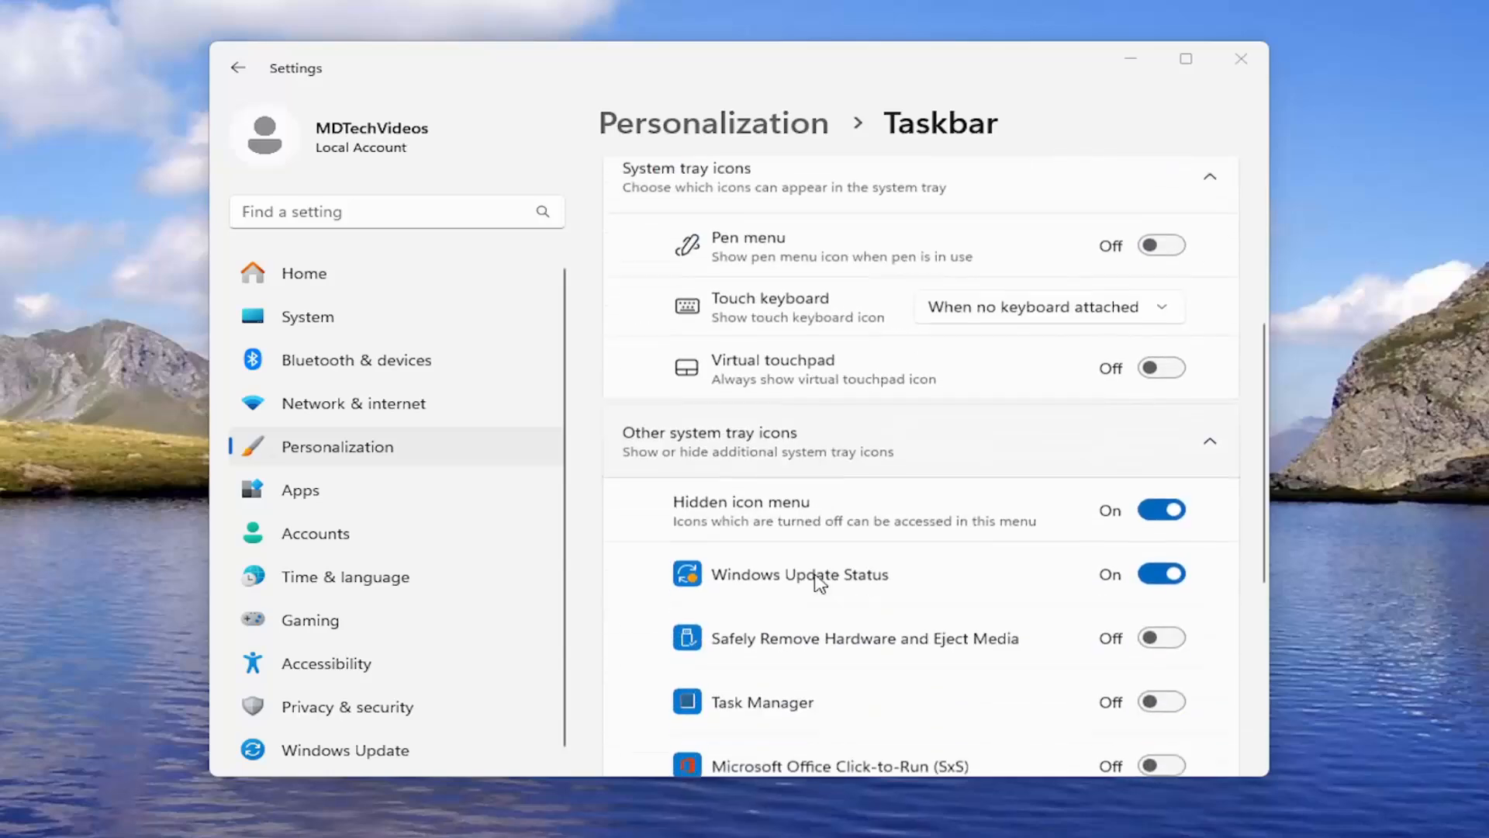
scroll(down, 3)
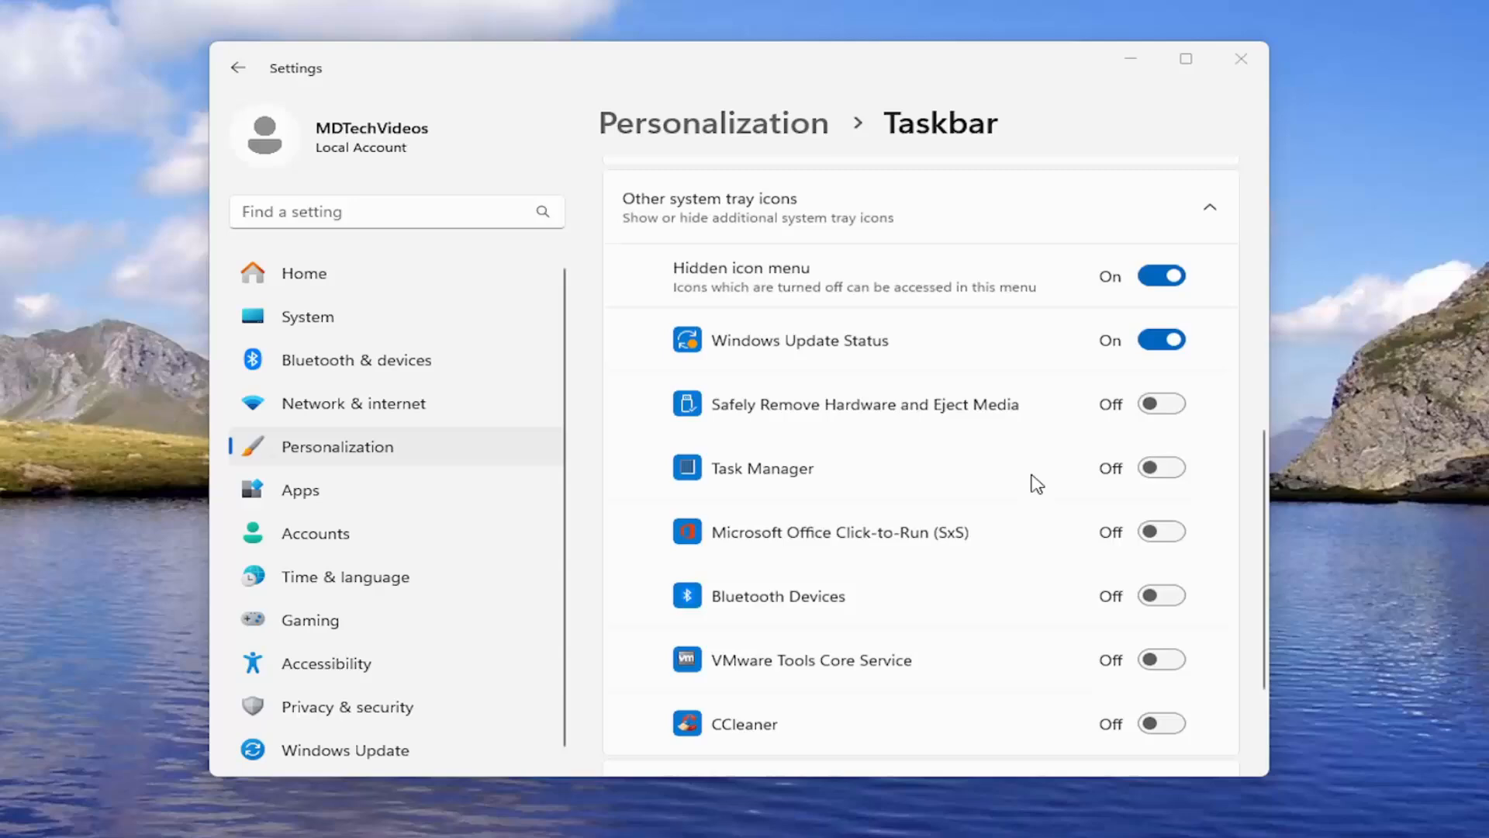
scroll(up, 3)
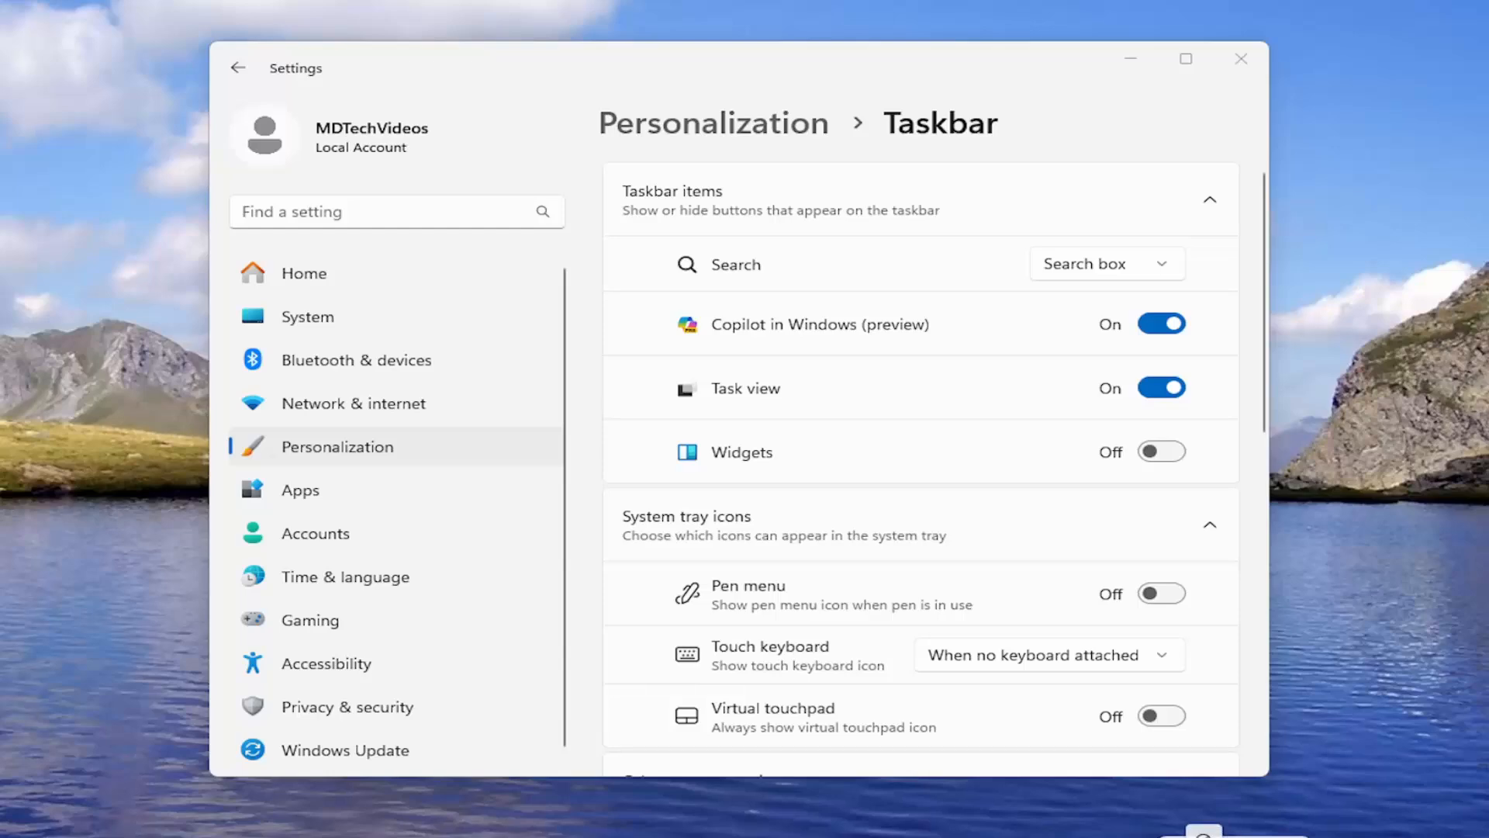
mouse_move(877, 471)
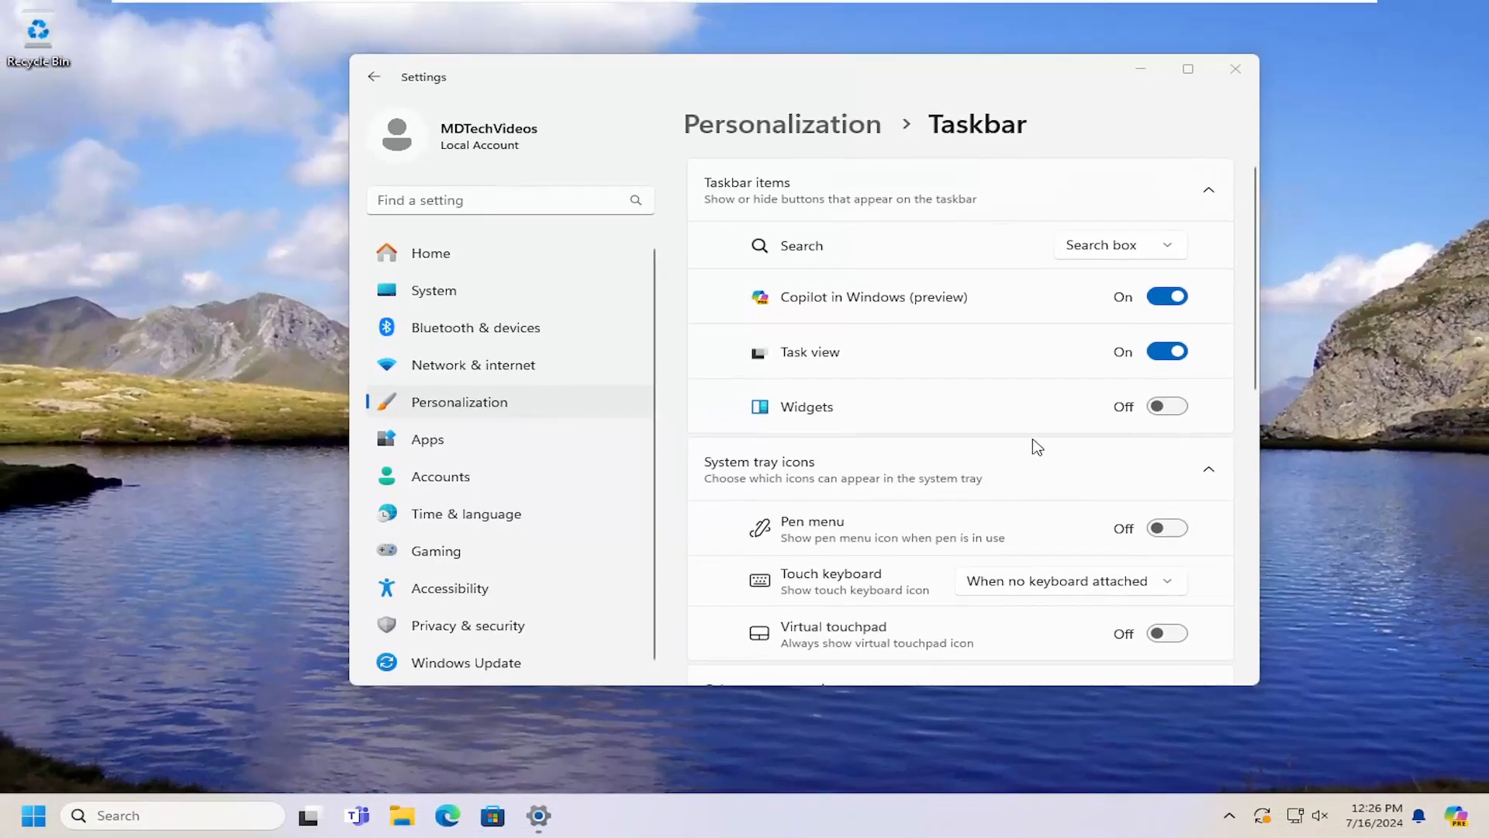
click(1236, 69)
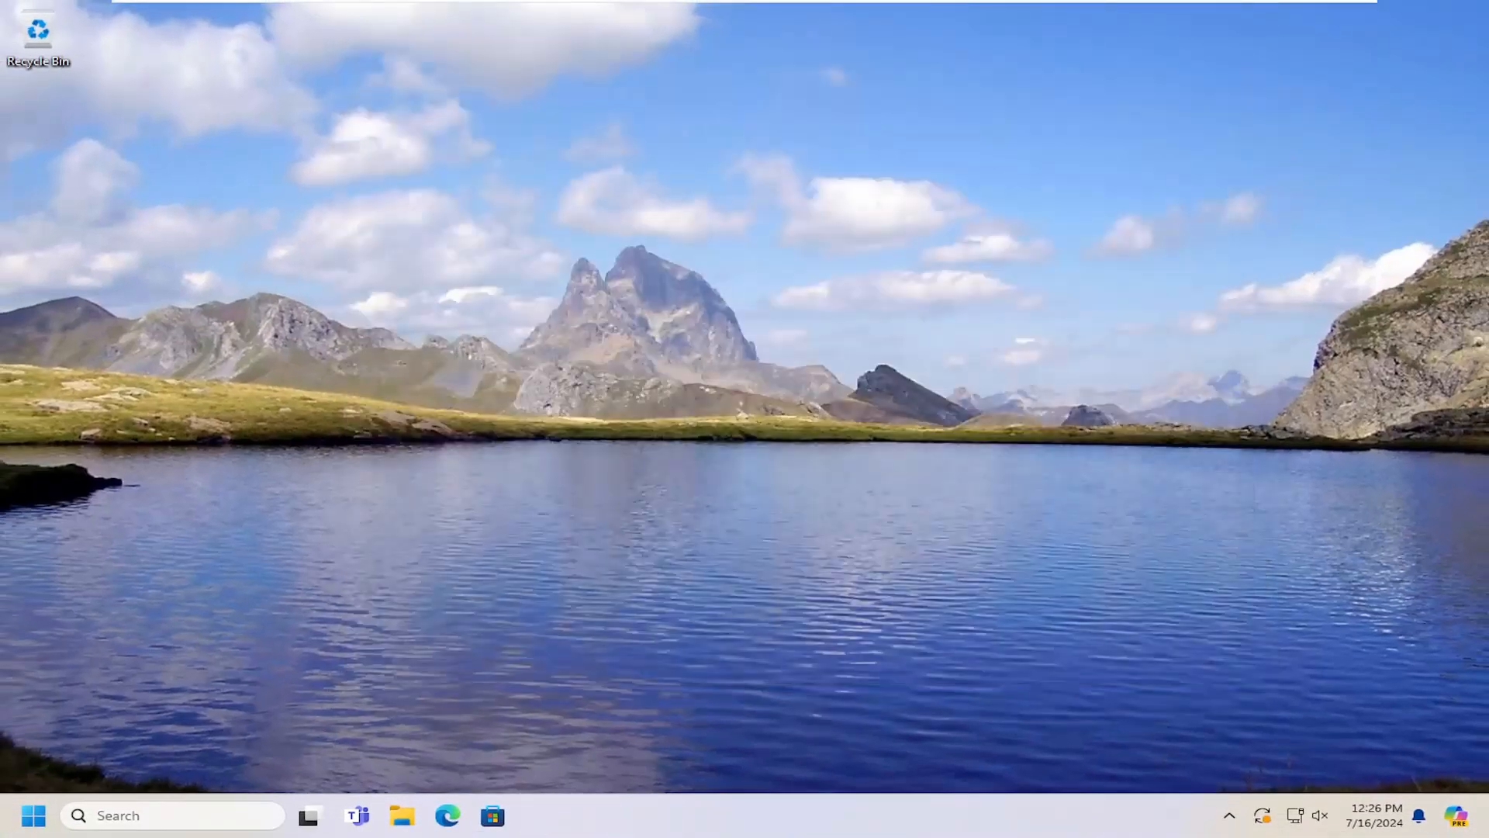